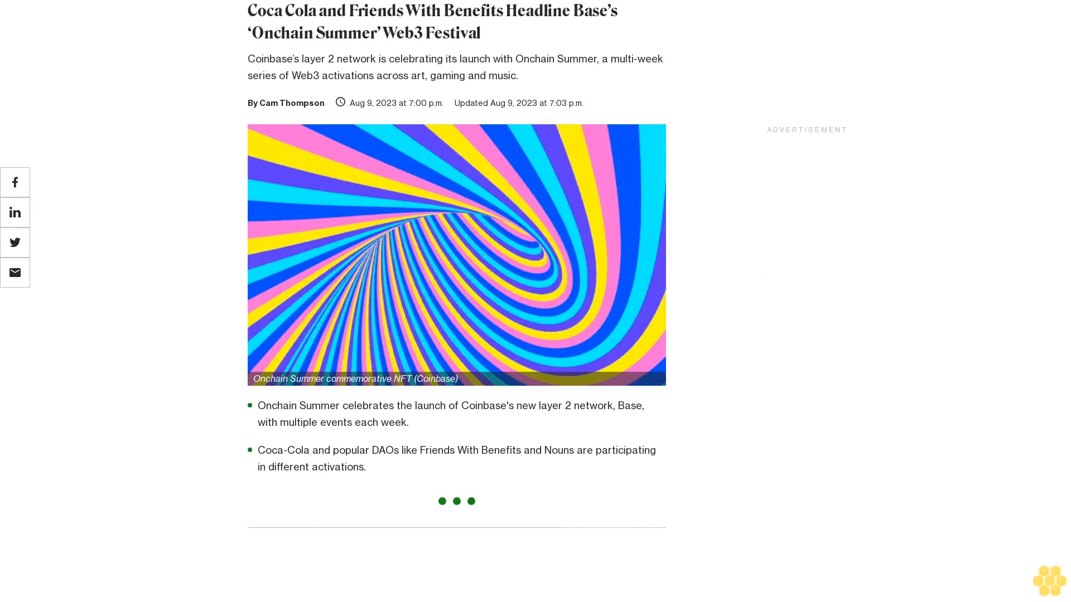
scroll("down", 3)
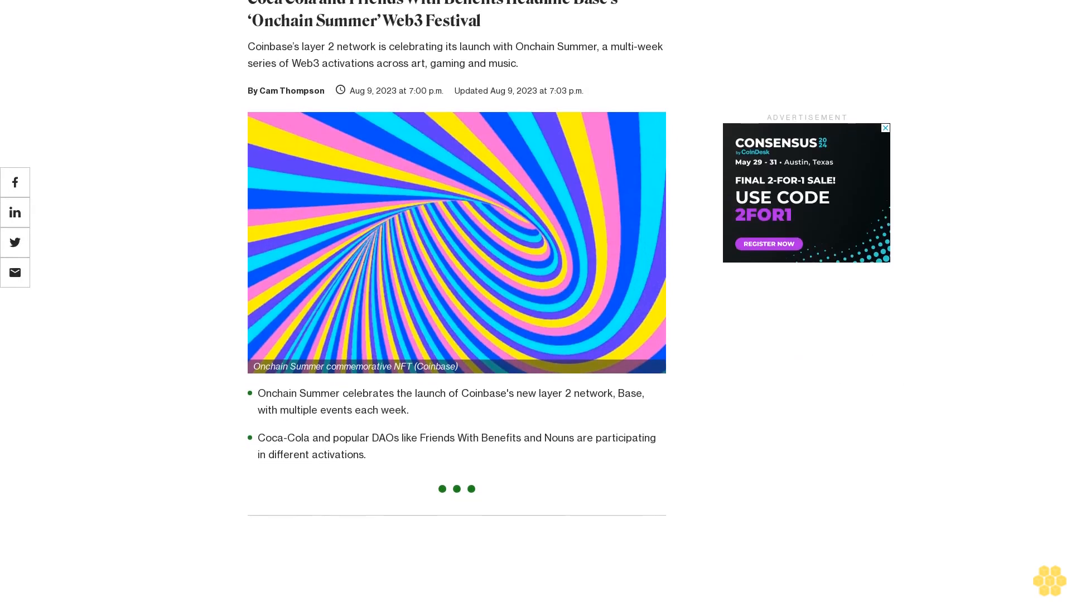
scroll("down", 3)
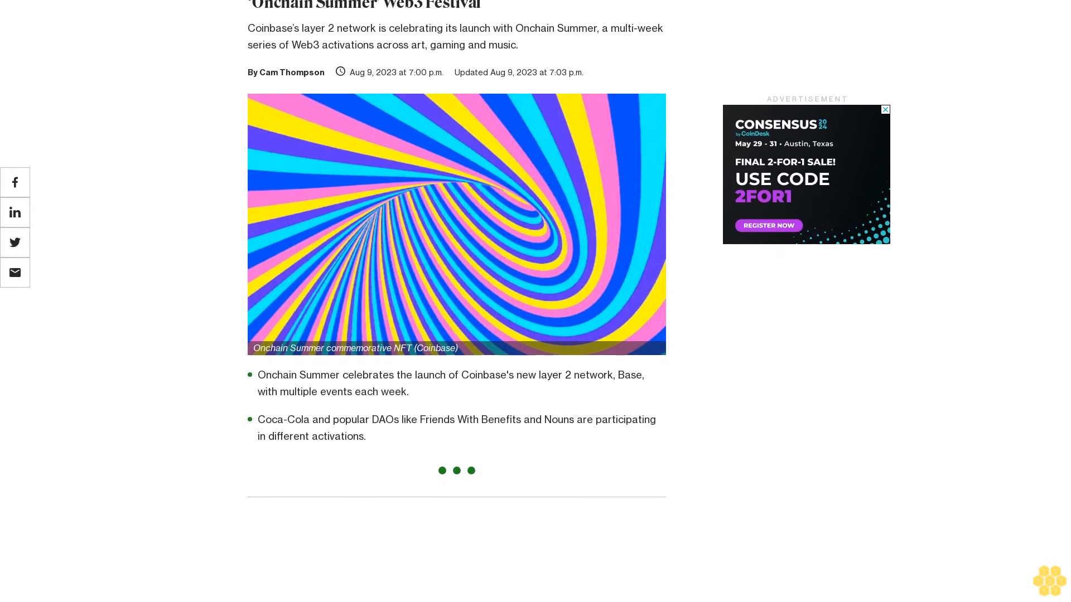
scroll("down", 3)
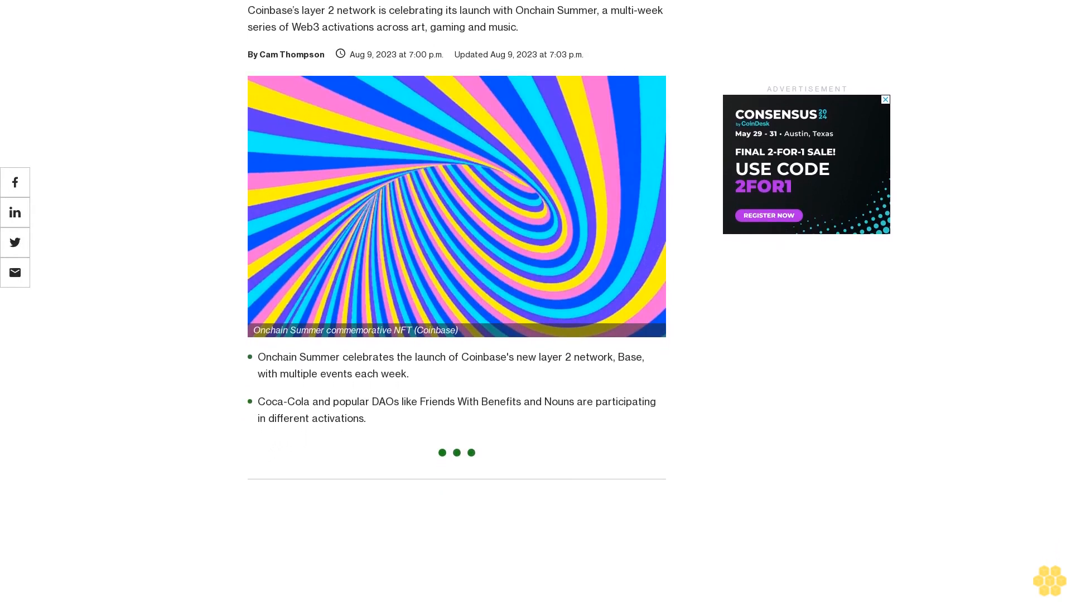
scroll("down", 3)
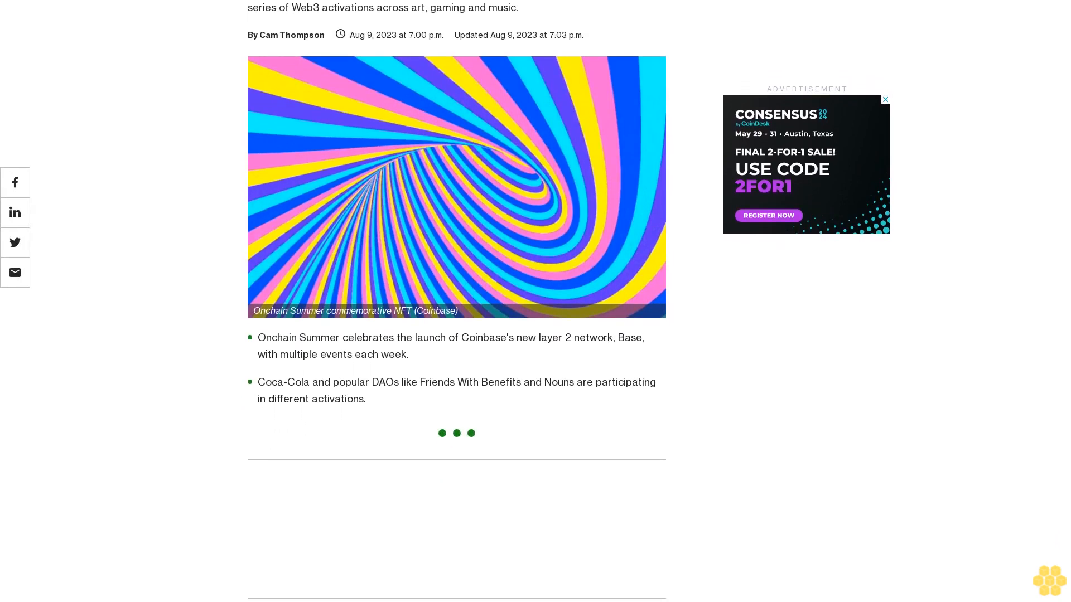
scroll("down", 3)
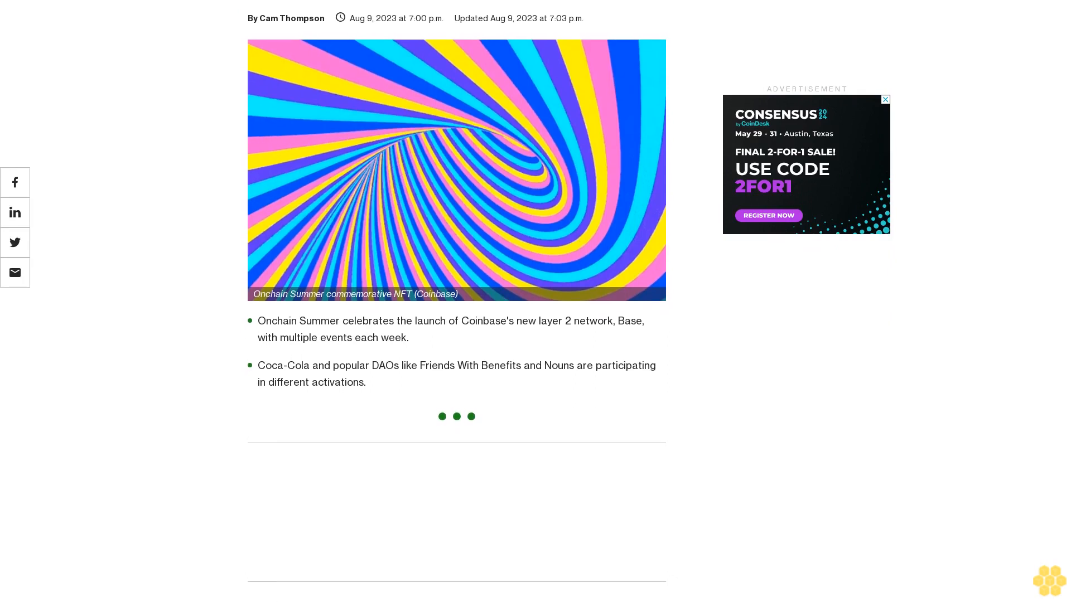
scroll("down", 3)
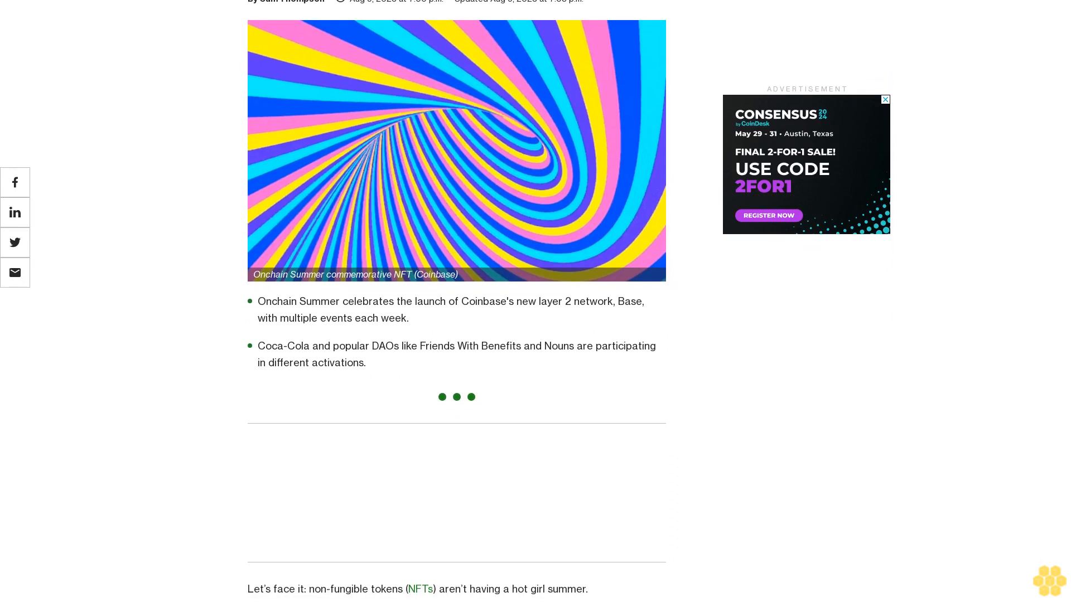
scroll("down", 3)
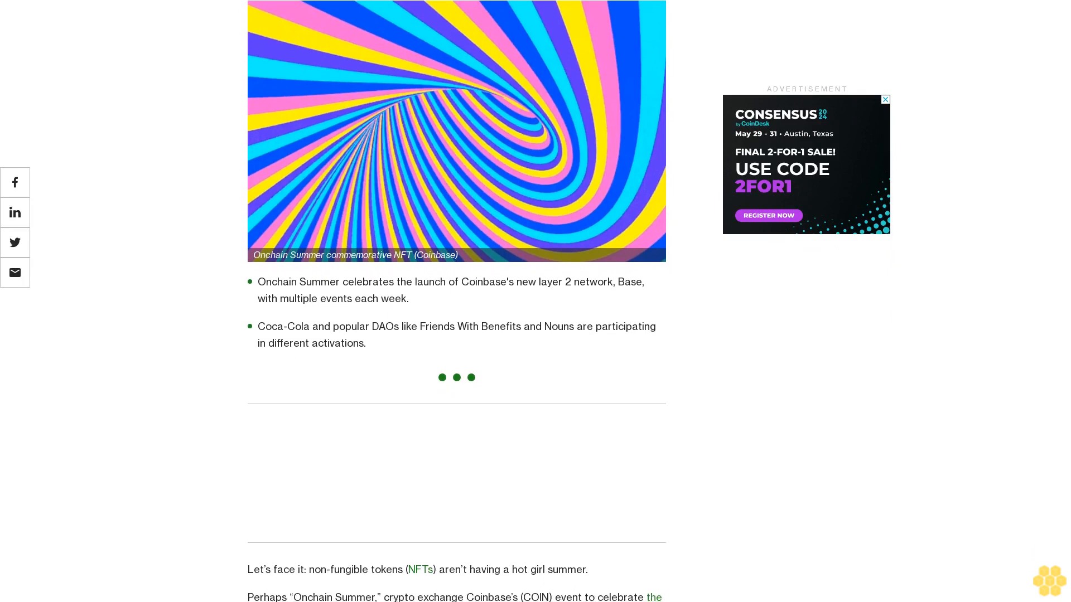
scroll("down", 3)
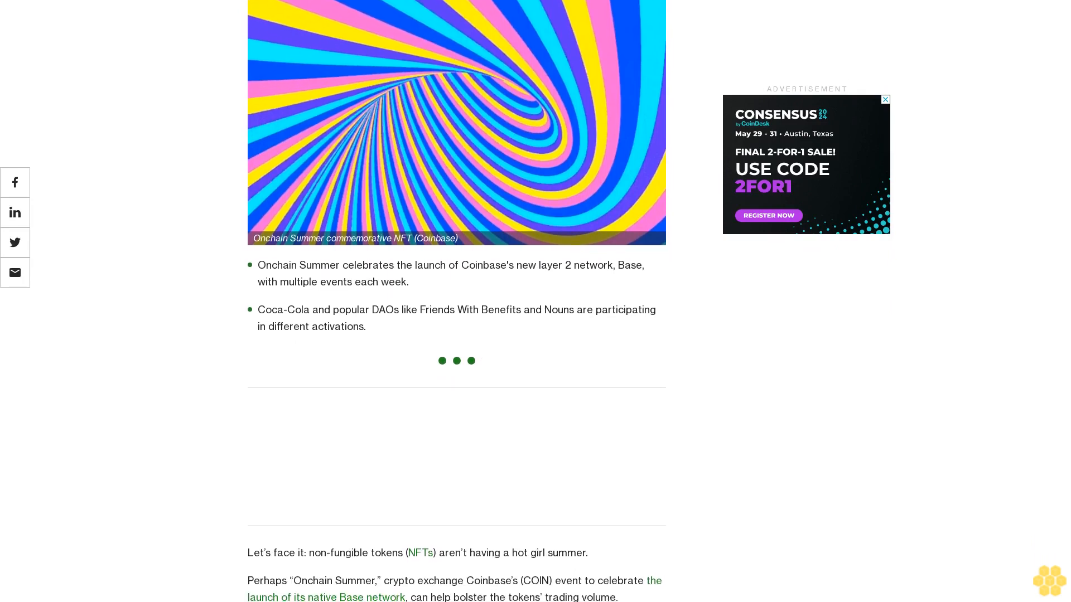
scroll("down", 3)
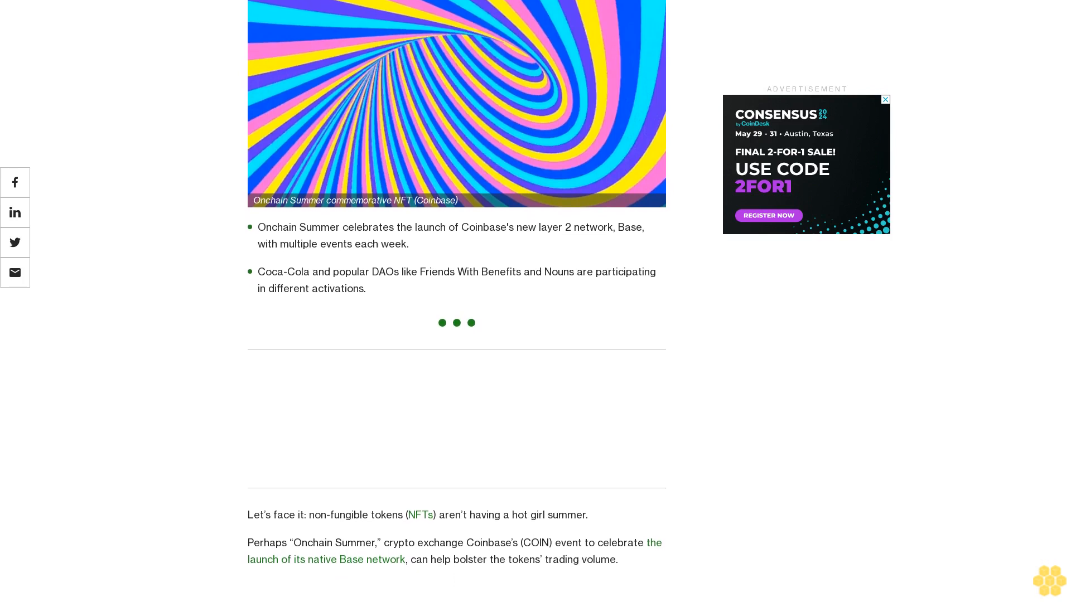
scroll("down", 3)
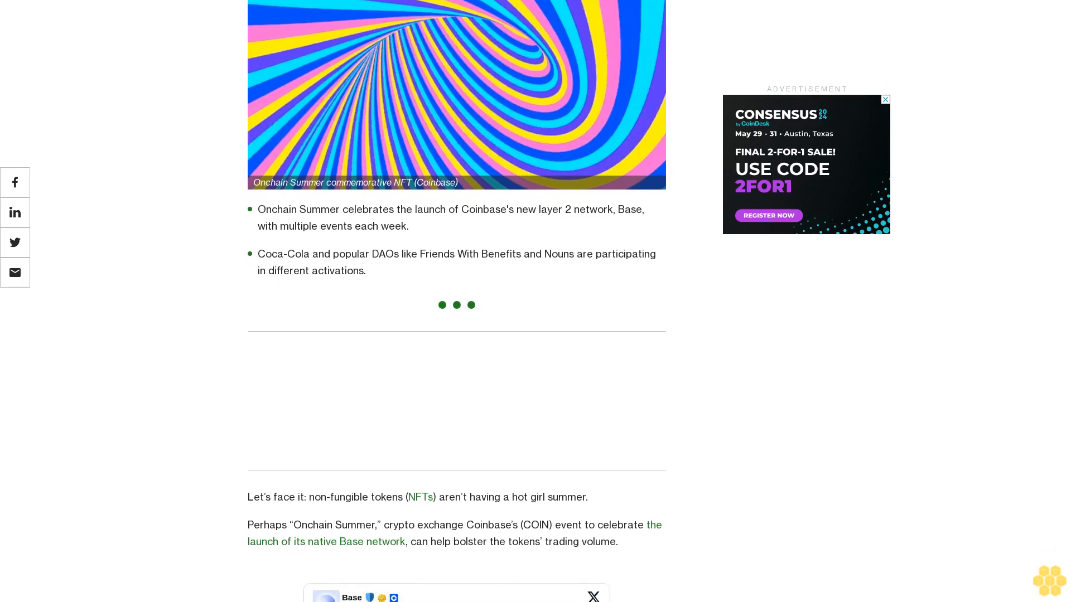
scroll("down", 3)
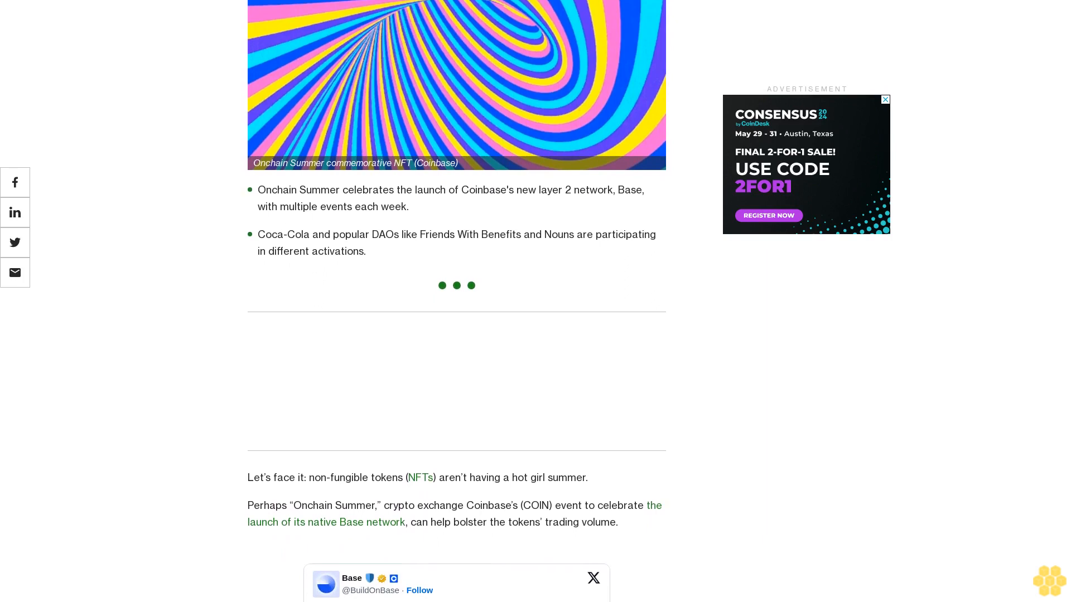
scroll("down", 3)
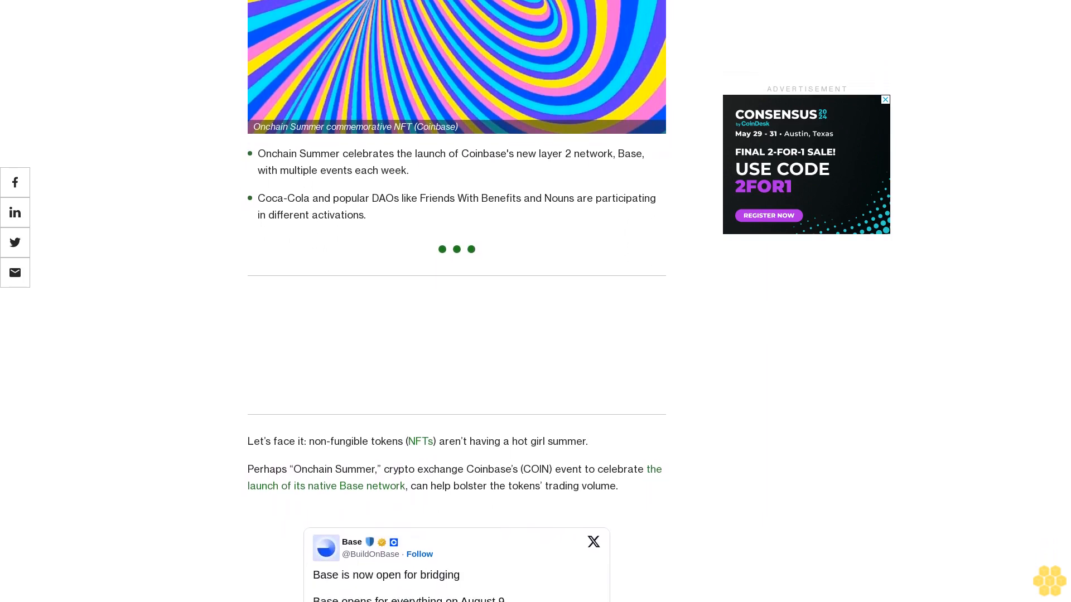
scroll("down", 3)
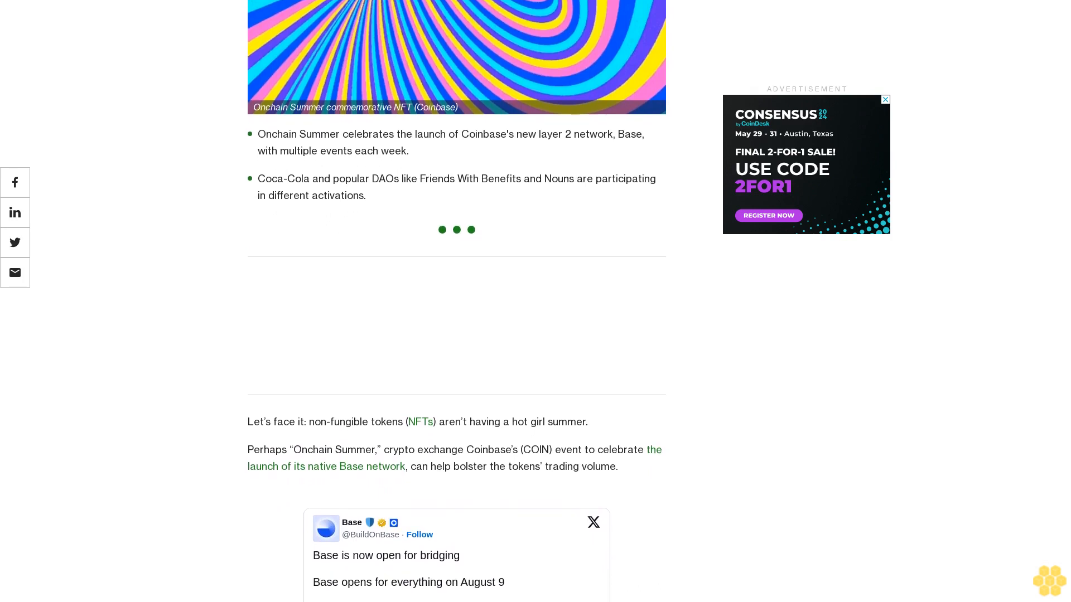
scroll("down", 3)
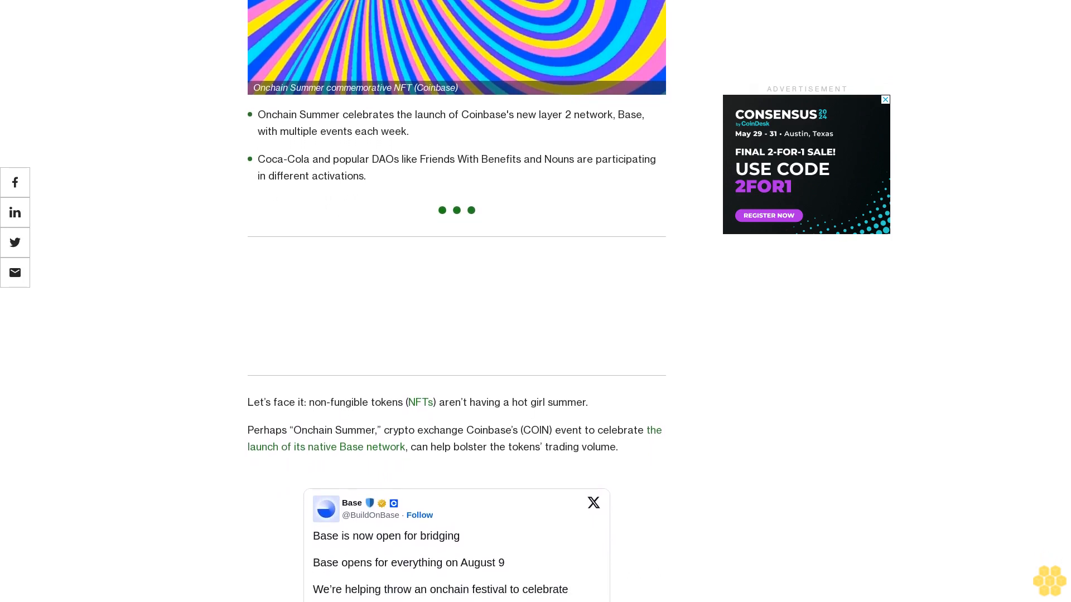
scroll("down", 3)
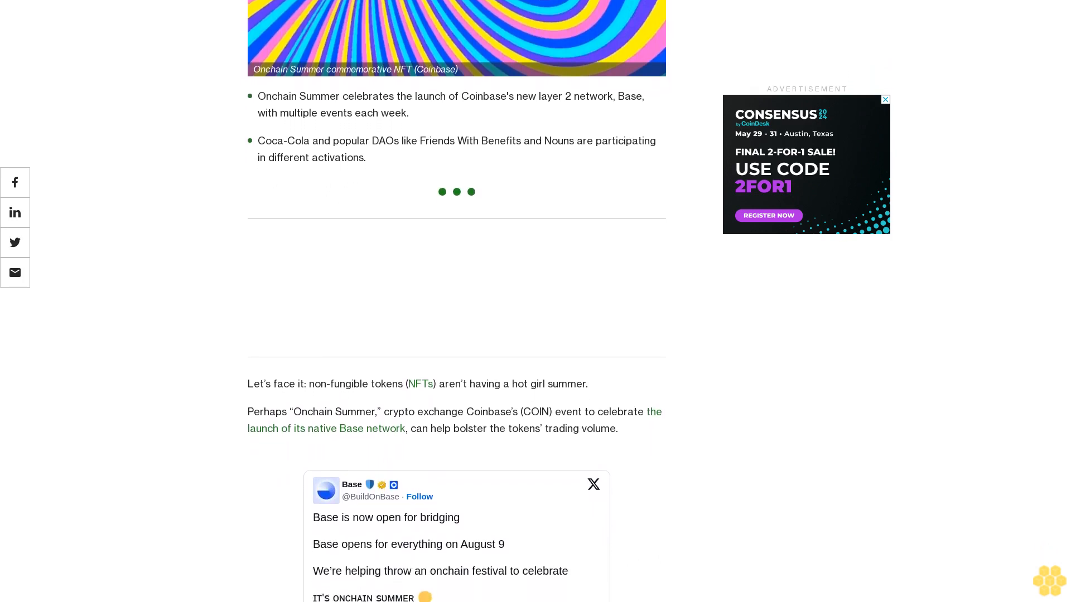
scroll("down", 3)
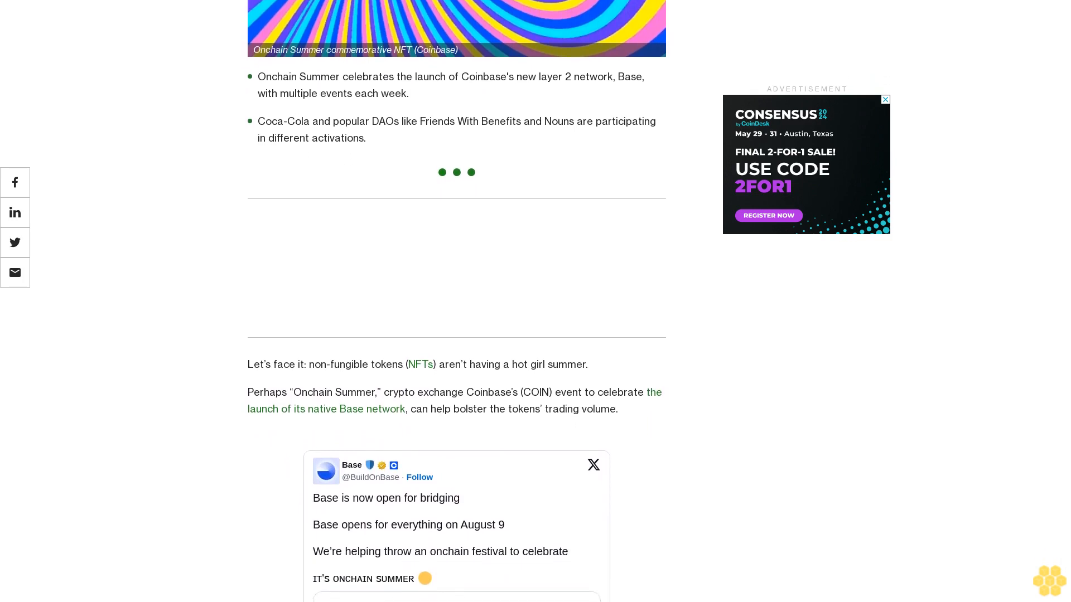
scroll("down", 3)
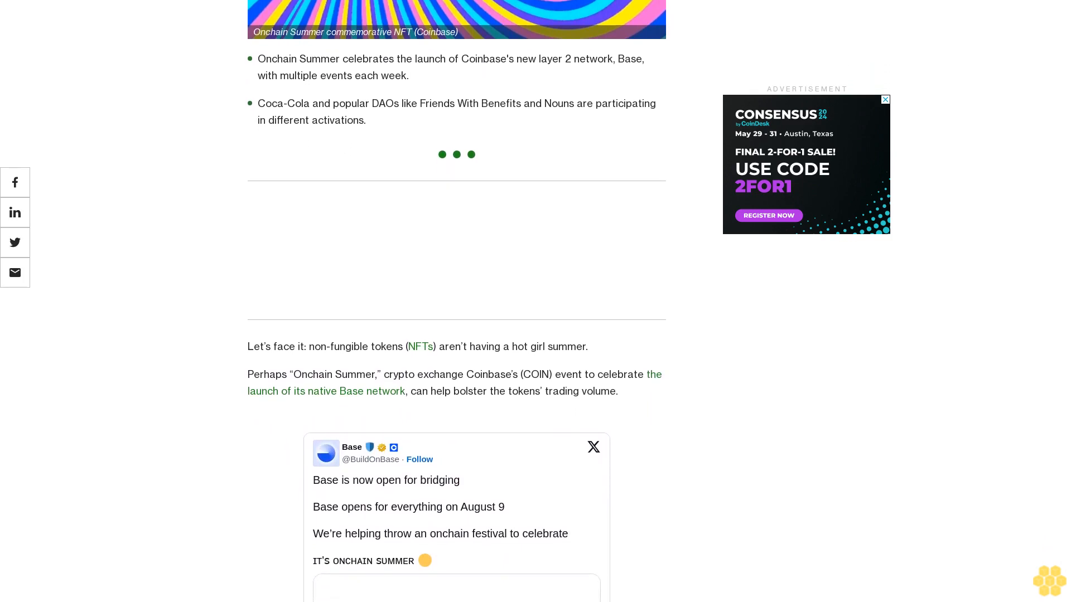
scroll("down", 3)
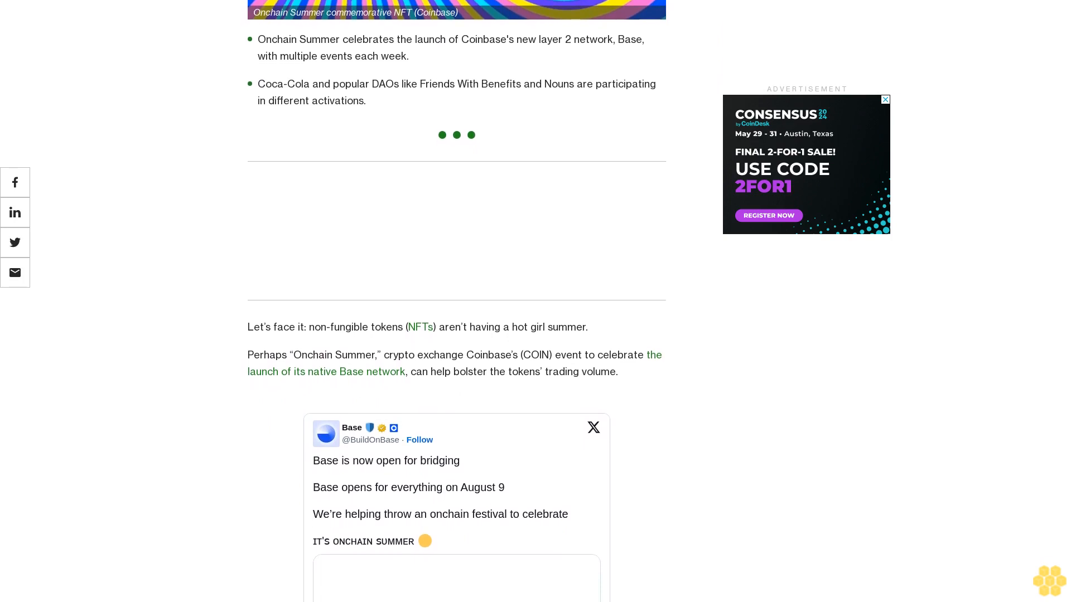
scroll("down", 3)
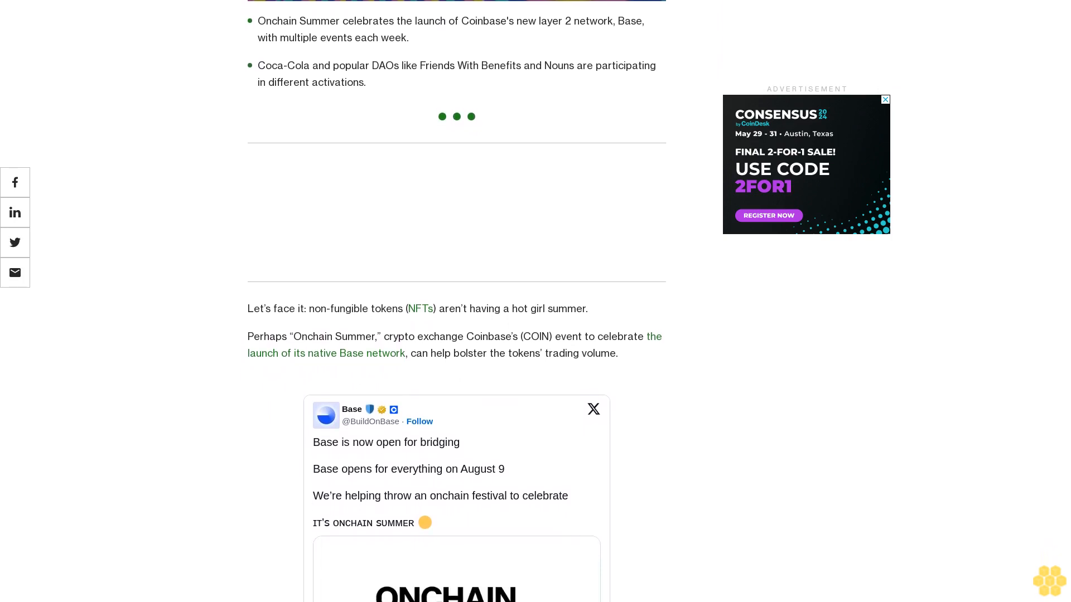
scroll("down", 3)
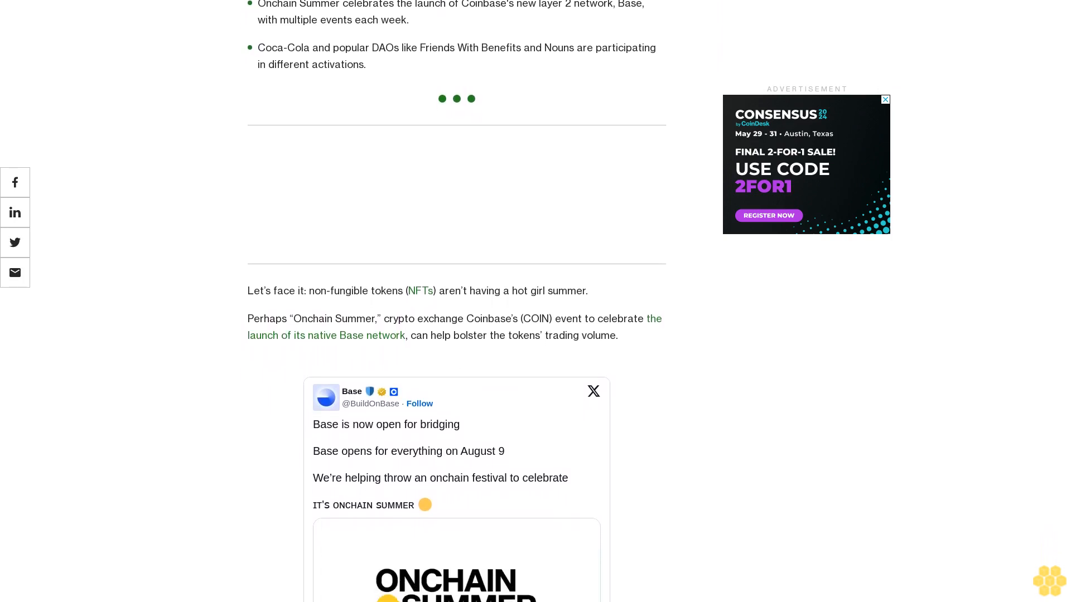
scroll("down", 3)
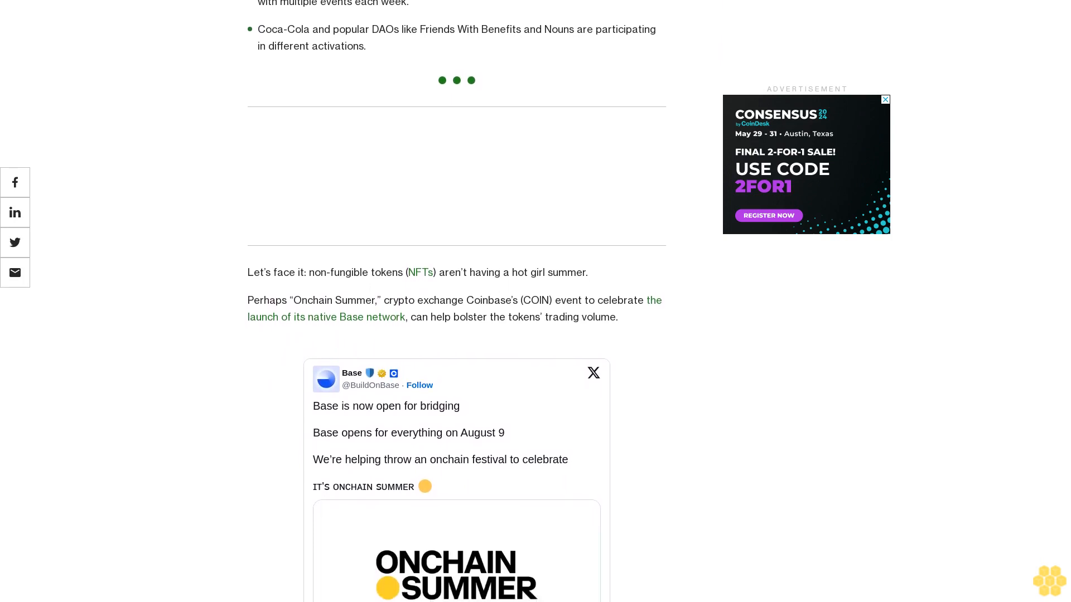
scroll("down", 3)
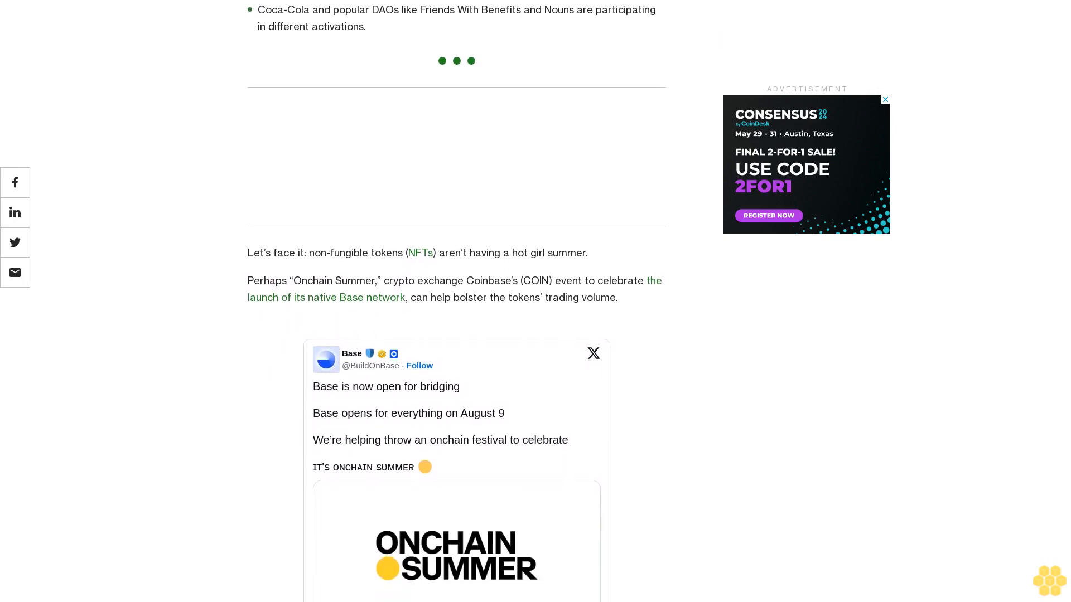
scroll("down", 3)
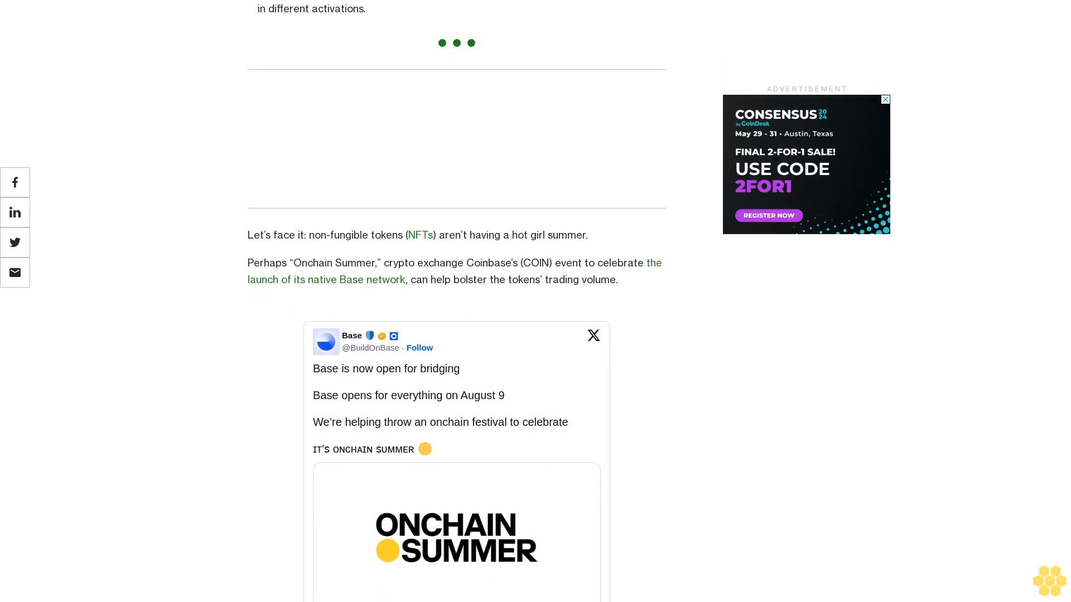
scroll("down", 3)
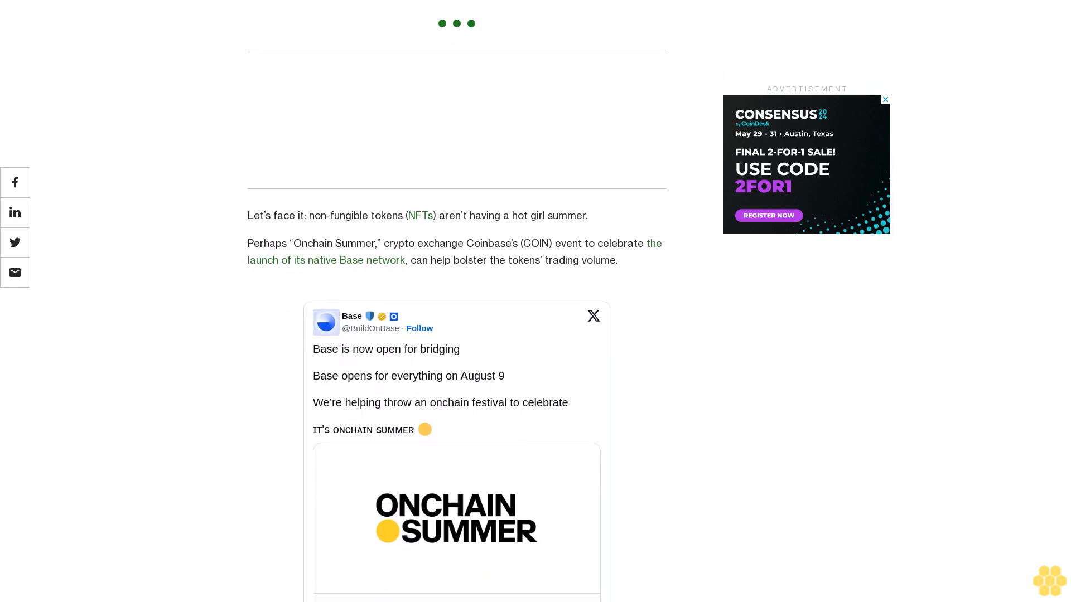
scroll("down", 3)
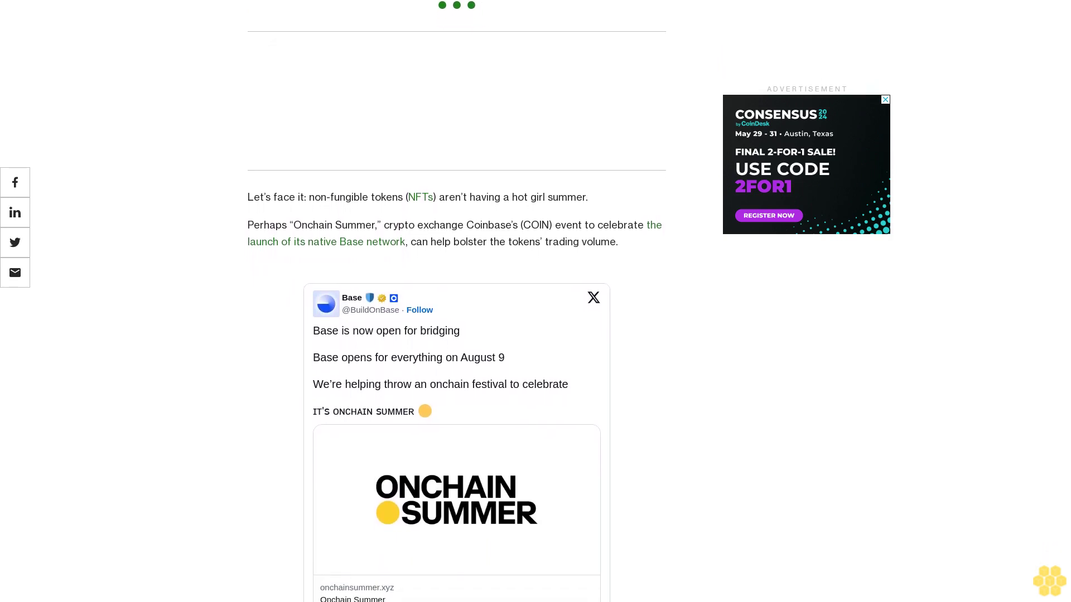
scroll("down", 3)
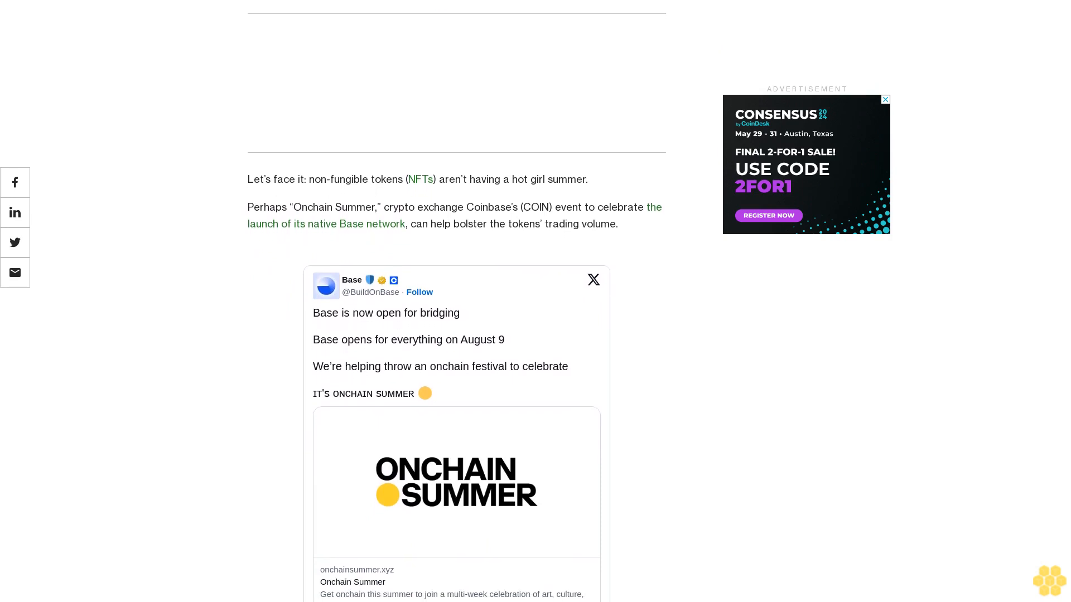
scroll("down", 3)
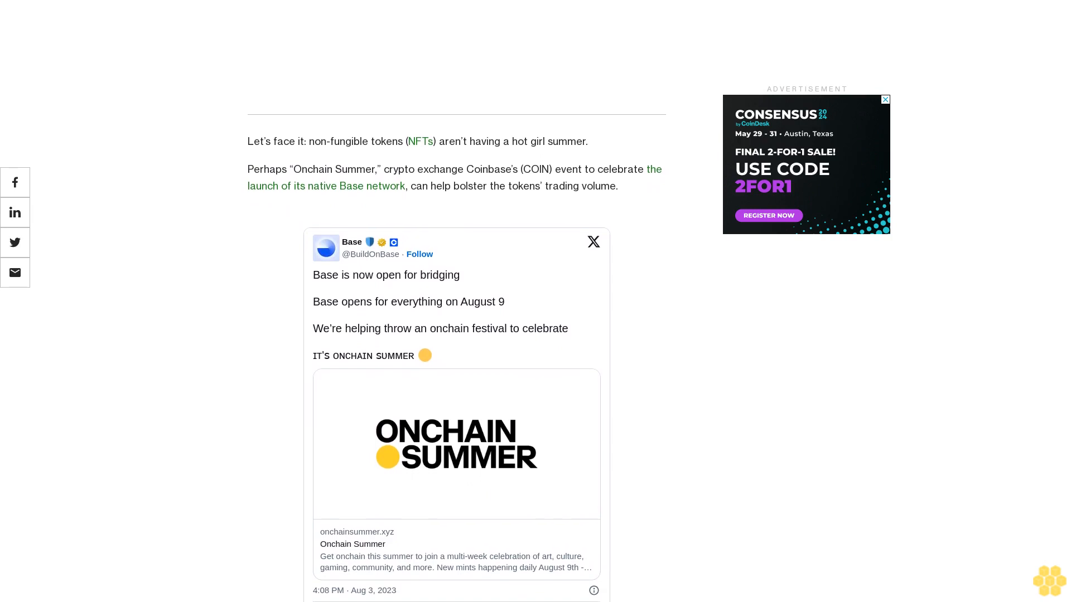
scroll("down", 3)
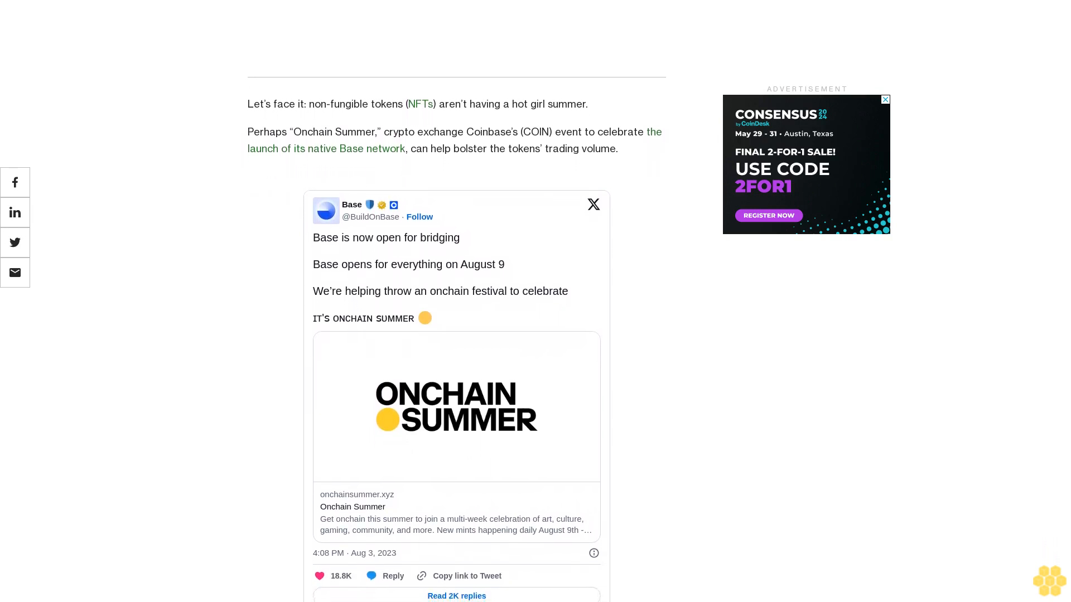
scroll("down", 3)
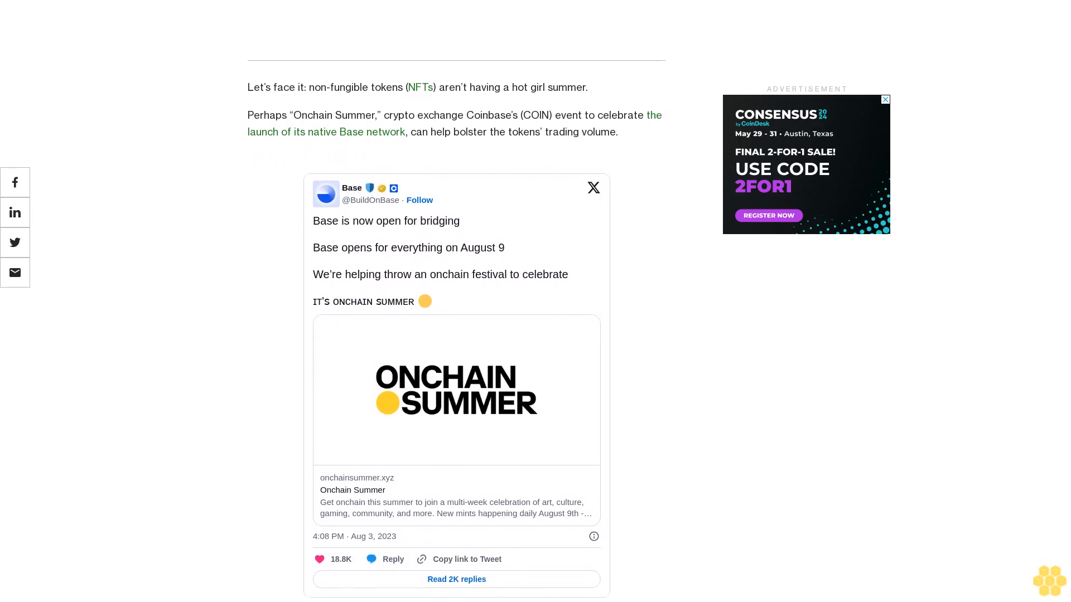
scroll("down", 3)
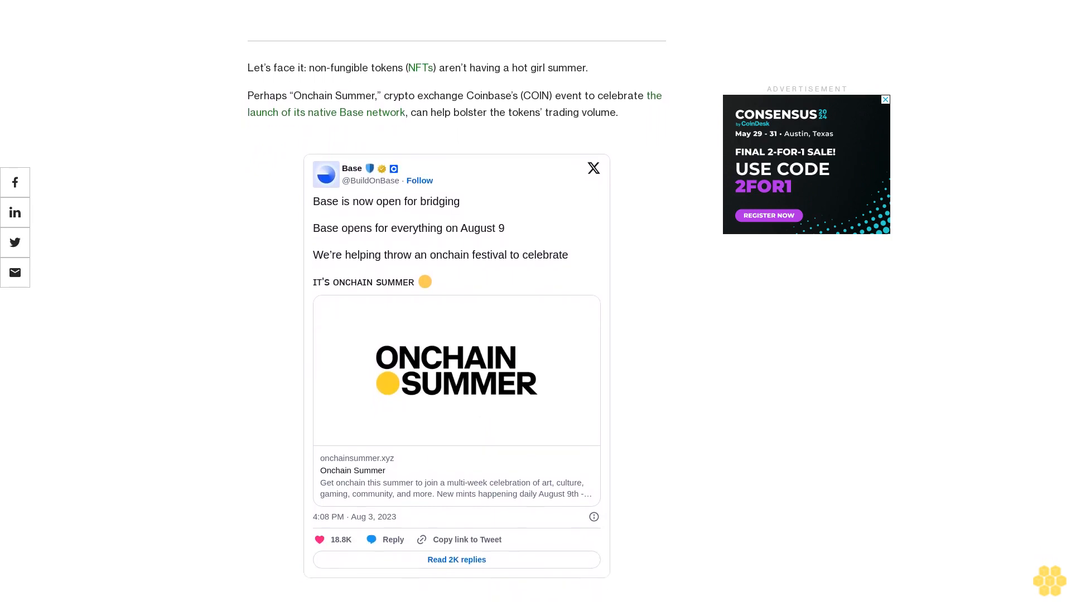
scroll("down", 3)
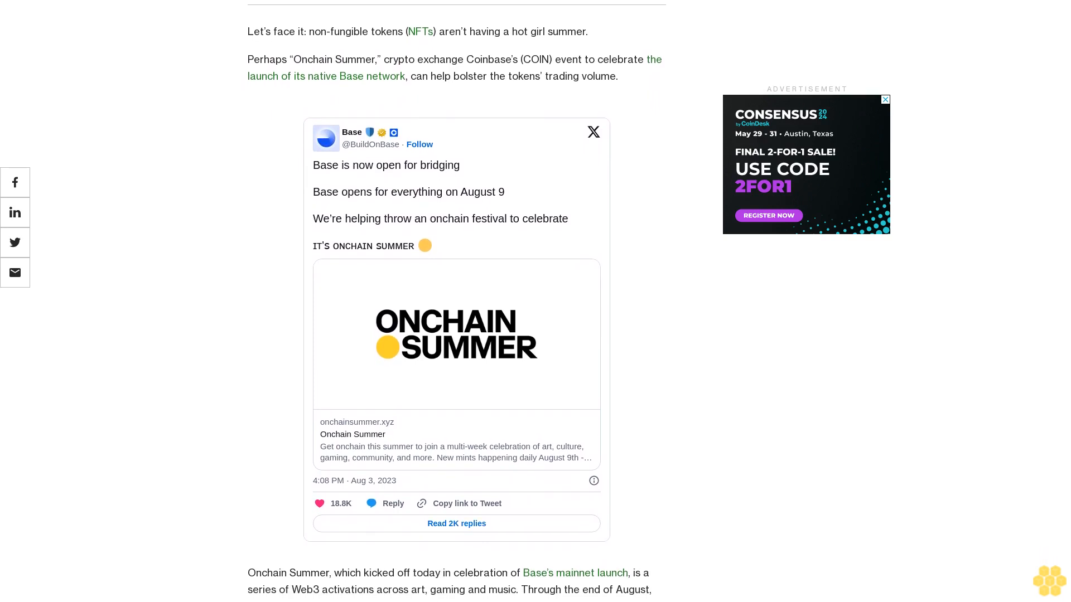
scroll("down", 3)
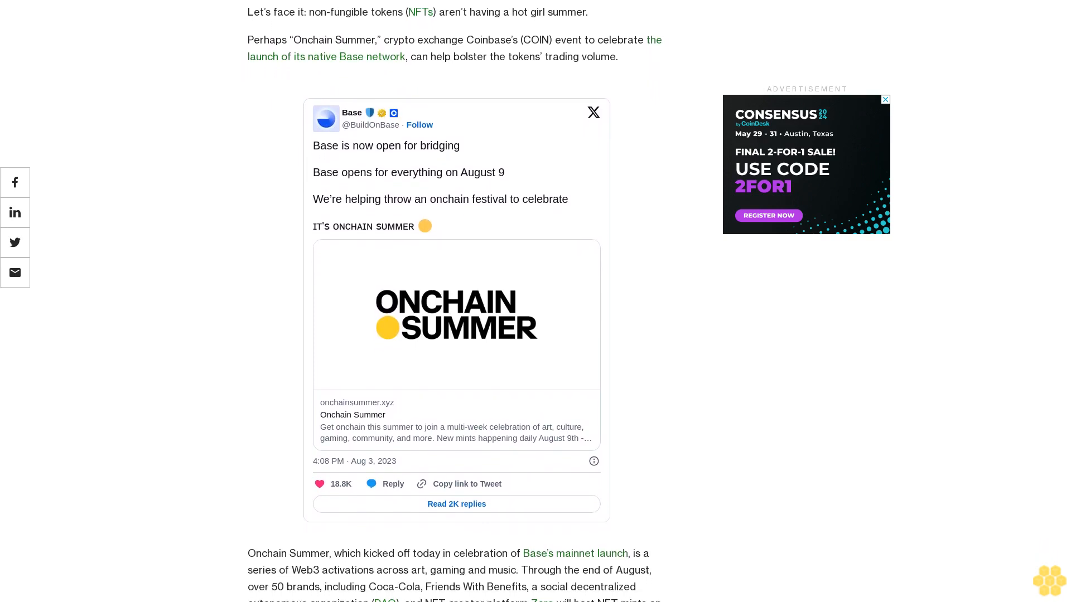
scroll("down", 3)
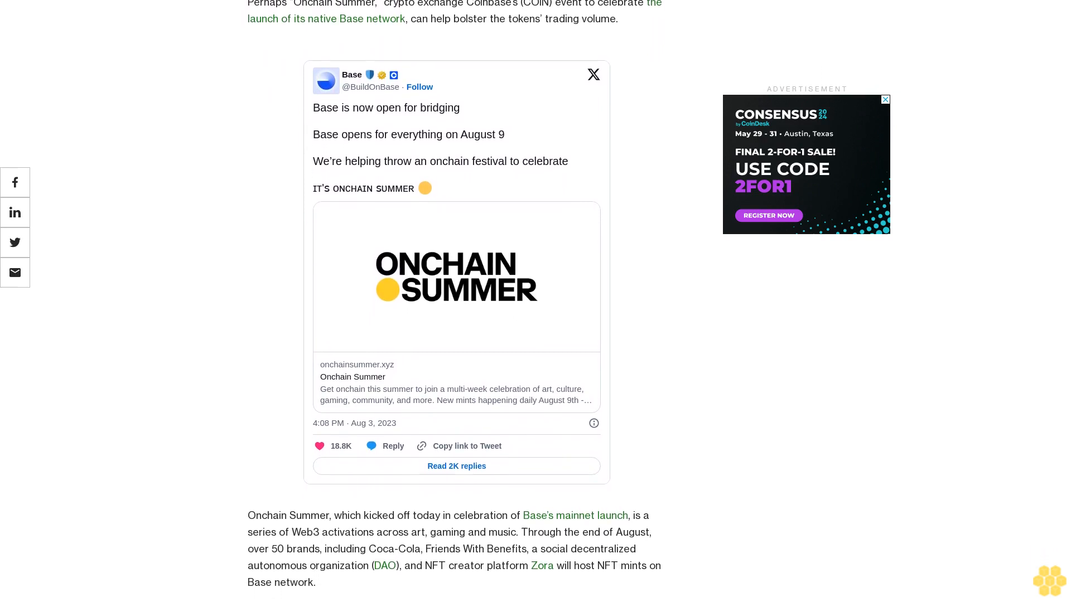
scroll("down", 3)
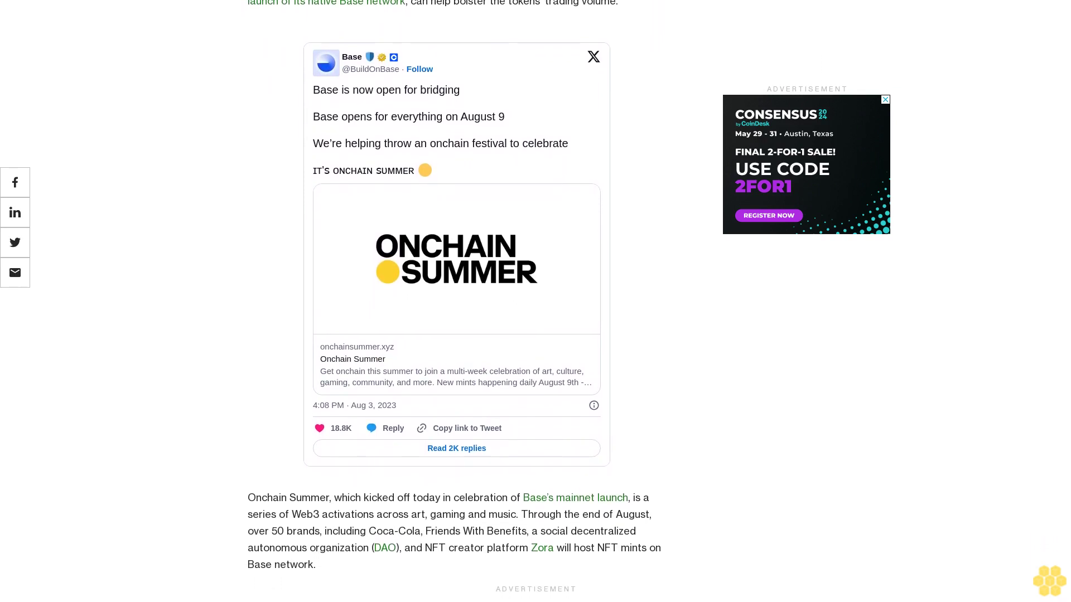
scroll("down", 3)
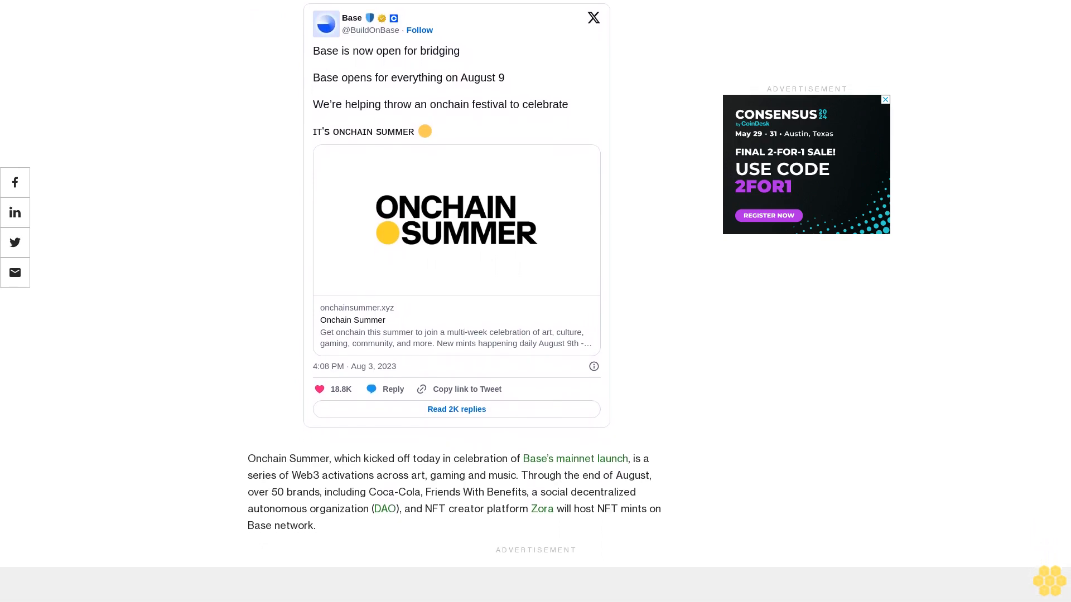
scroll("down", 3)
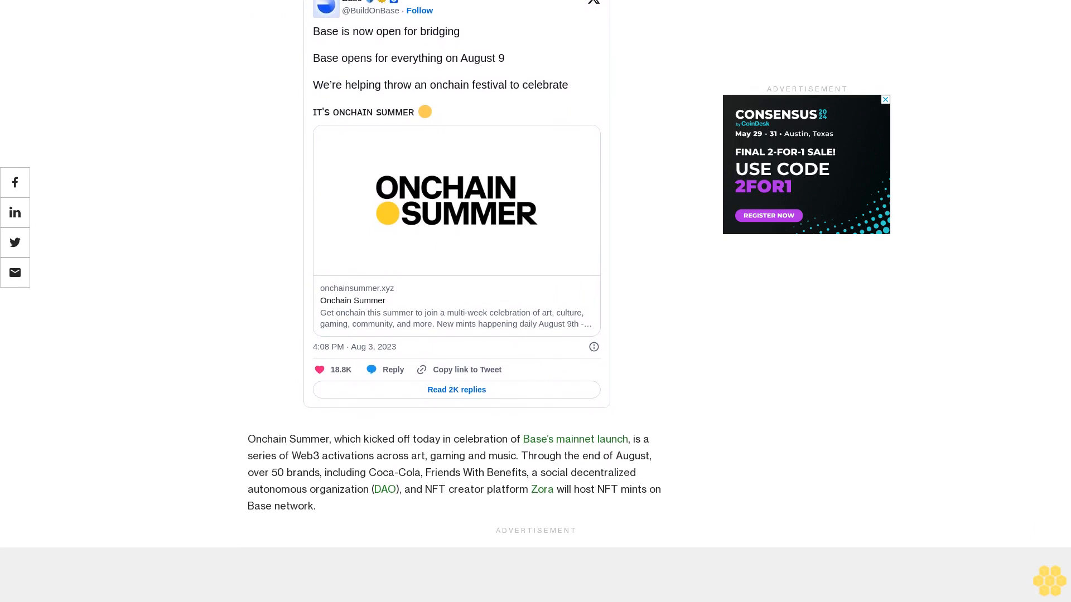
scroll("down", 3)
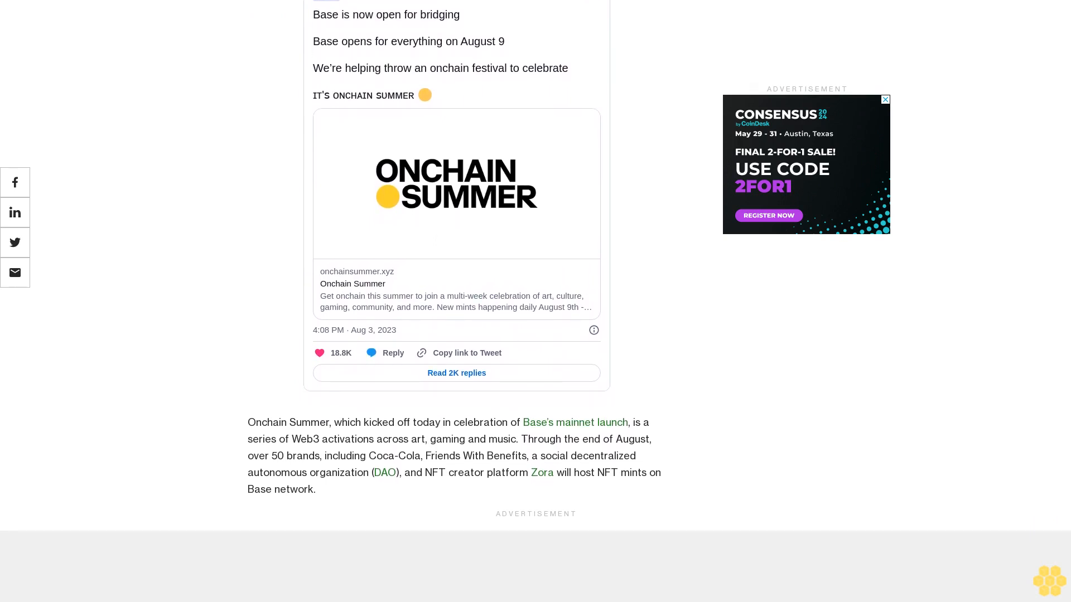
scroll("down", 3)
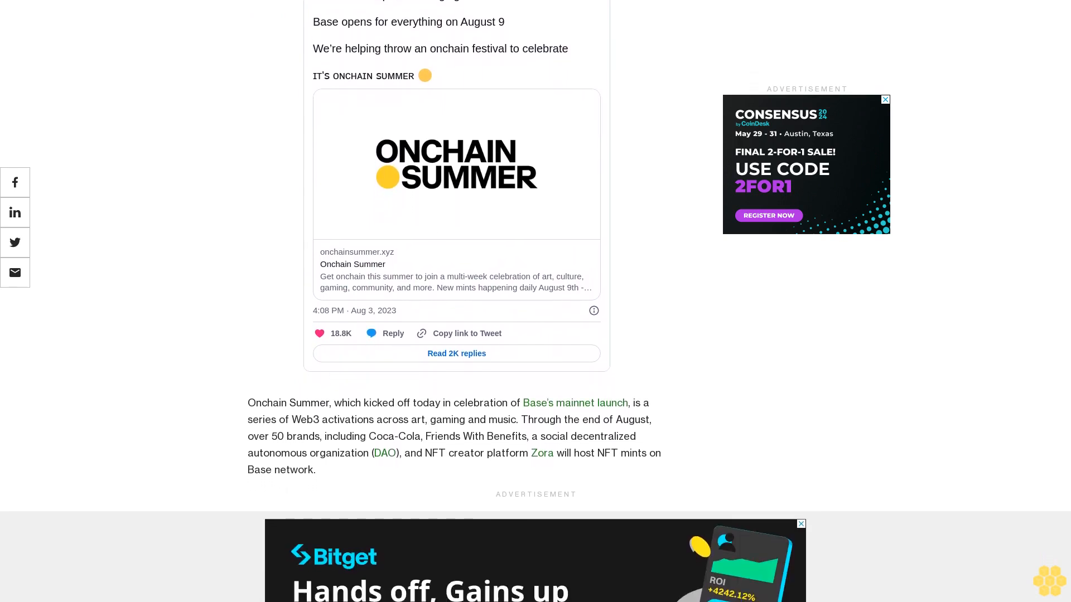
scroll("down", 3)
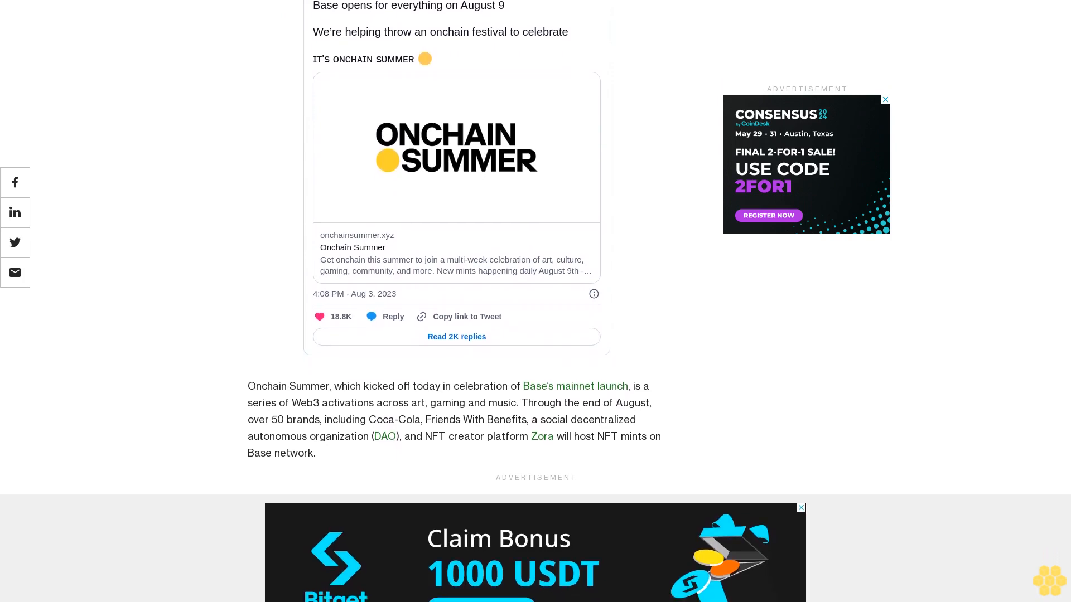
scroll("down", 3)
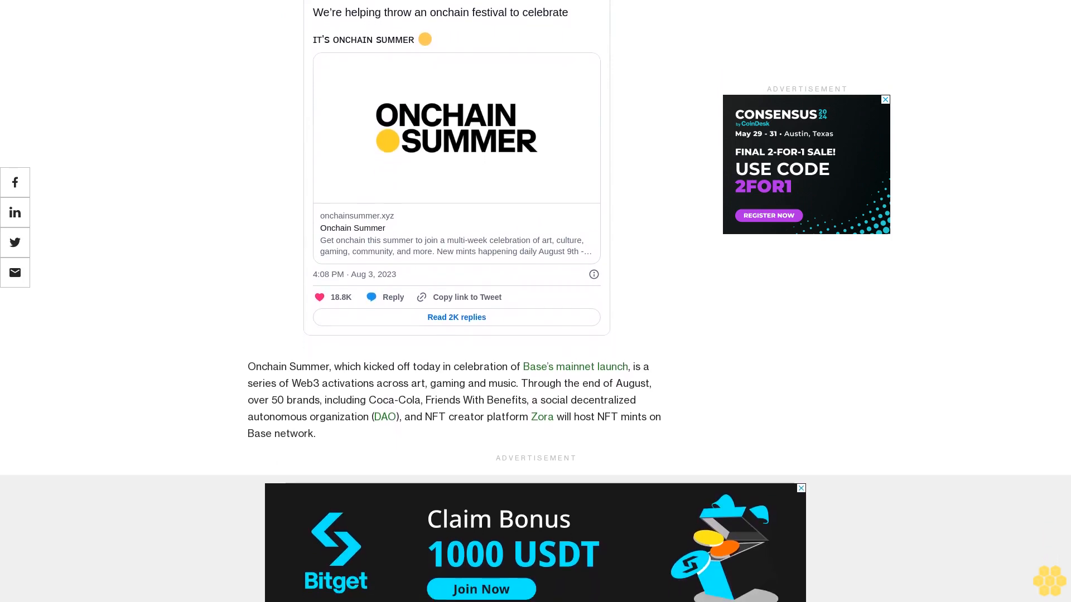
scroll("down", 3)
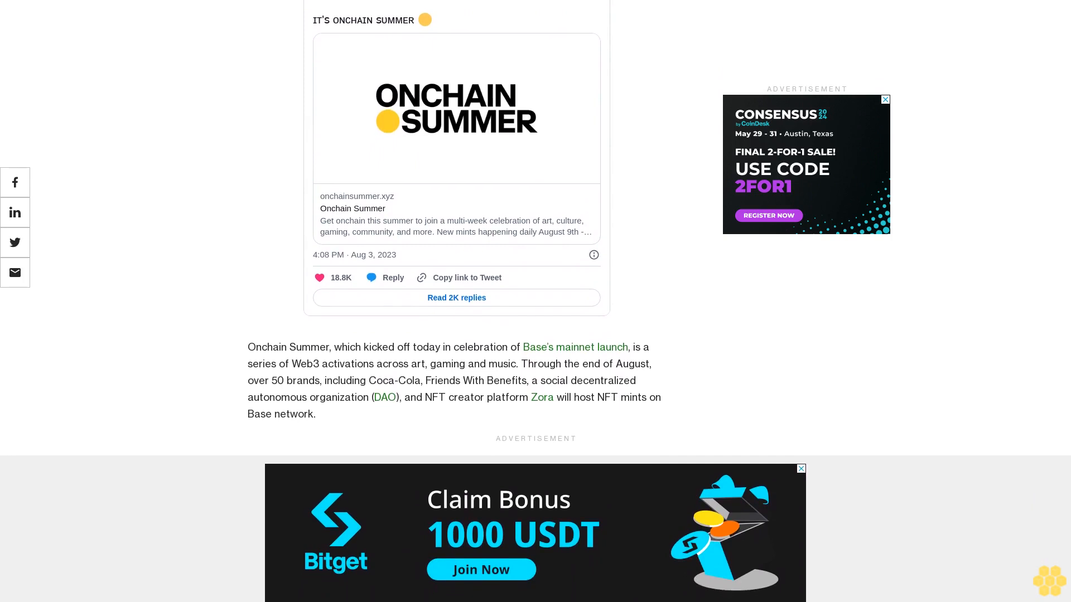
scroll("down", 3)
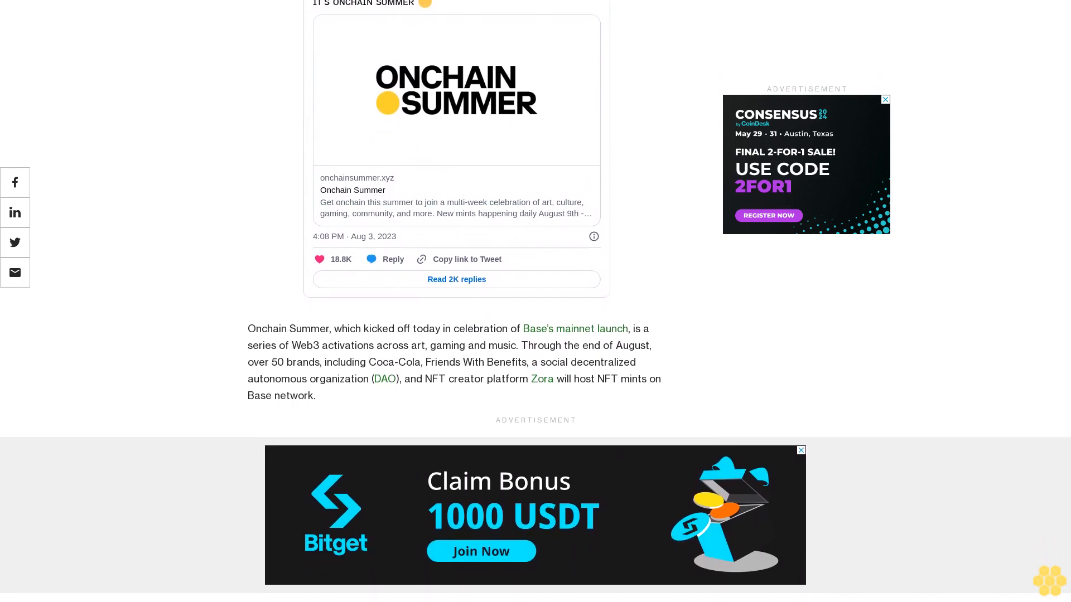
scroll("down", 3)
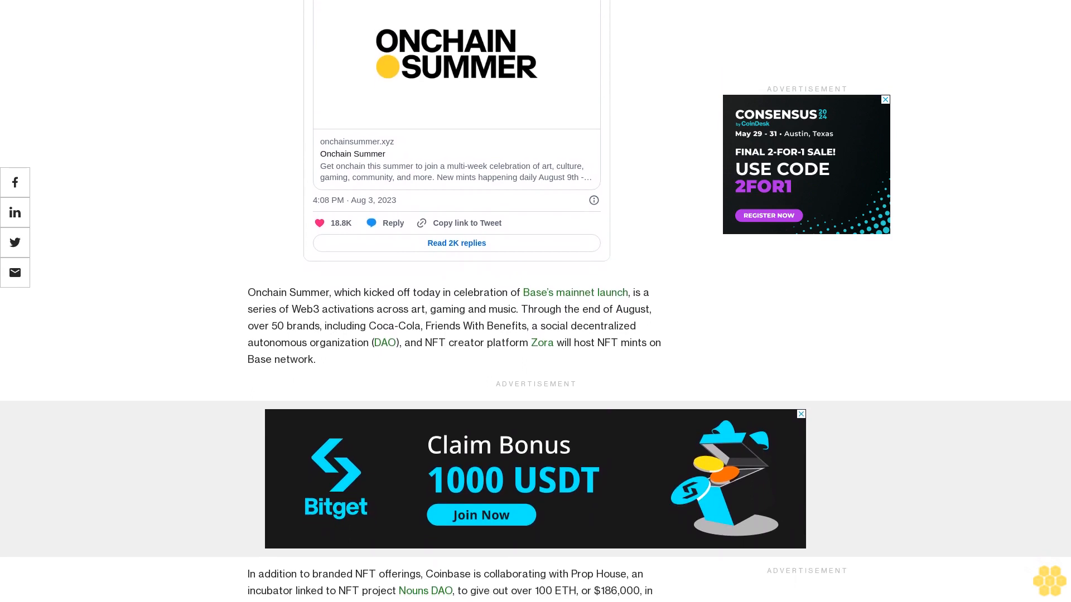
scroll("down", 3)
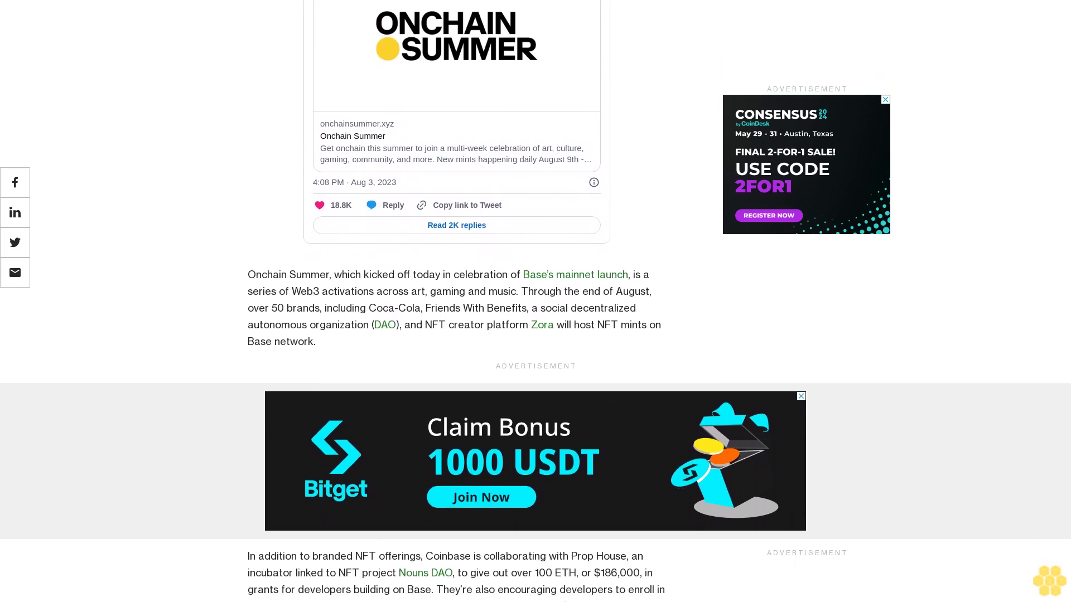
scroll("down", 3)
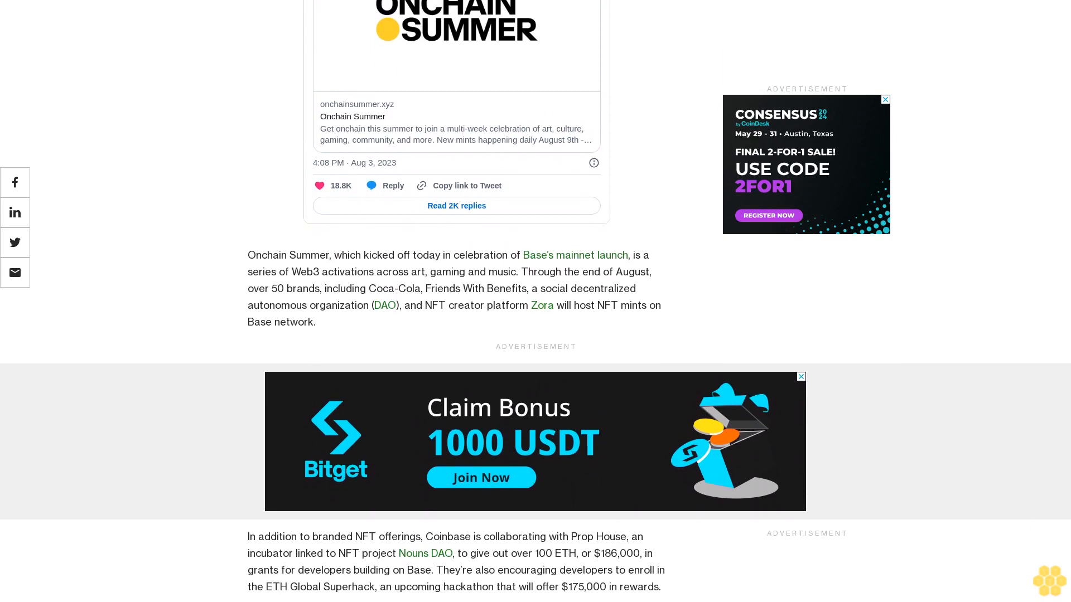
scroll("down", 3)
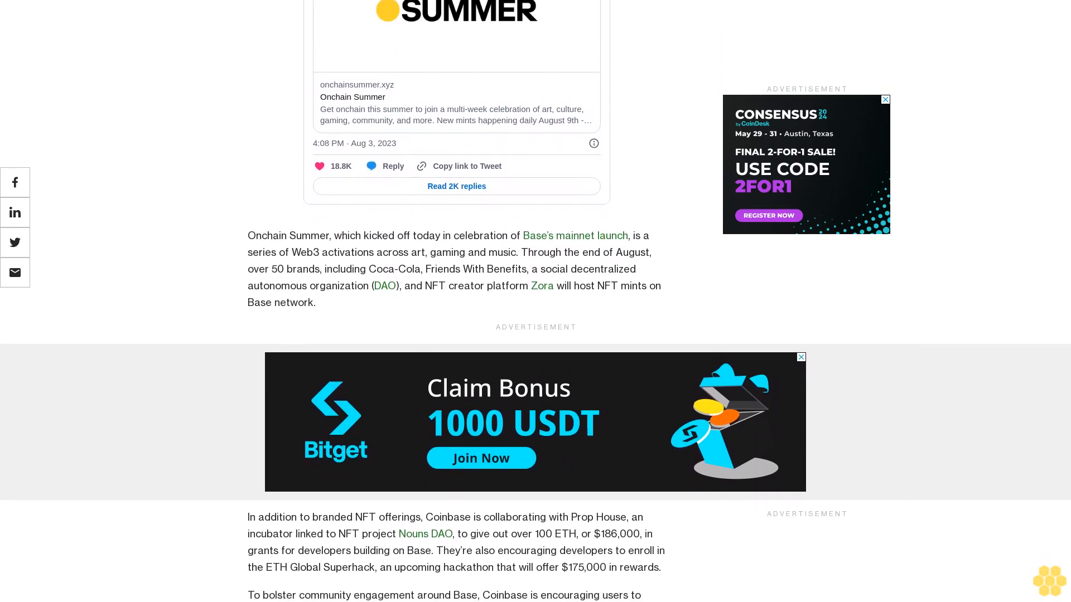
scroll("down", 3)
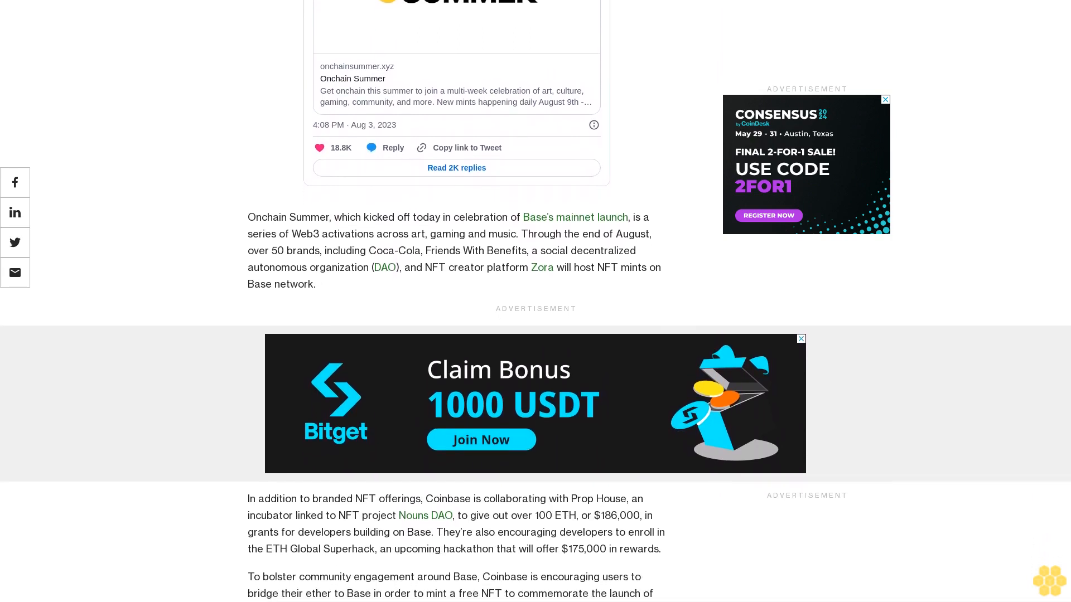
scroll("down", 3)
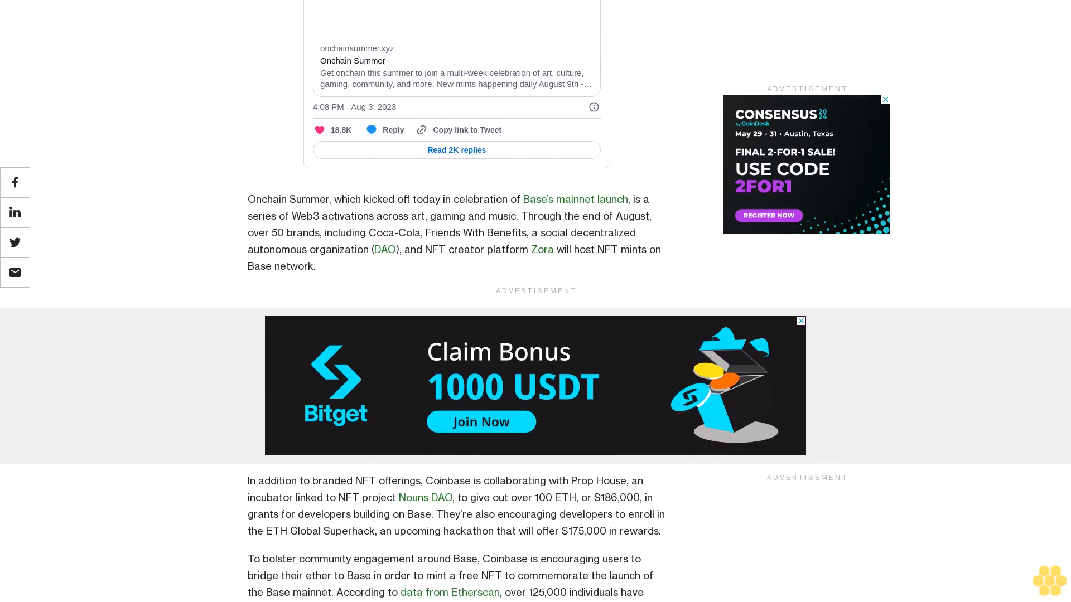
scroll("down", 3)
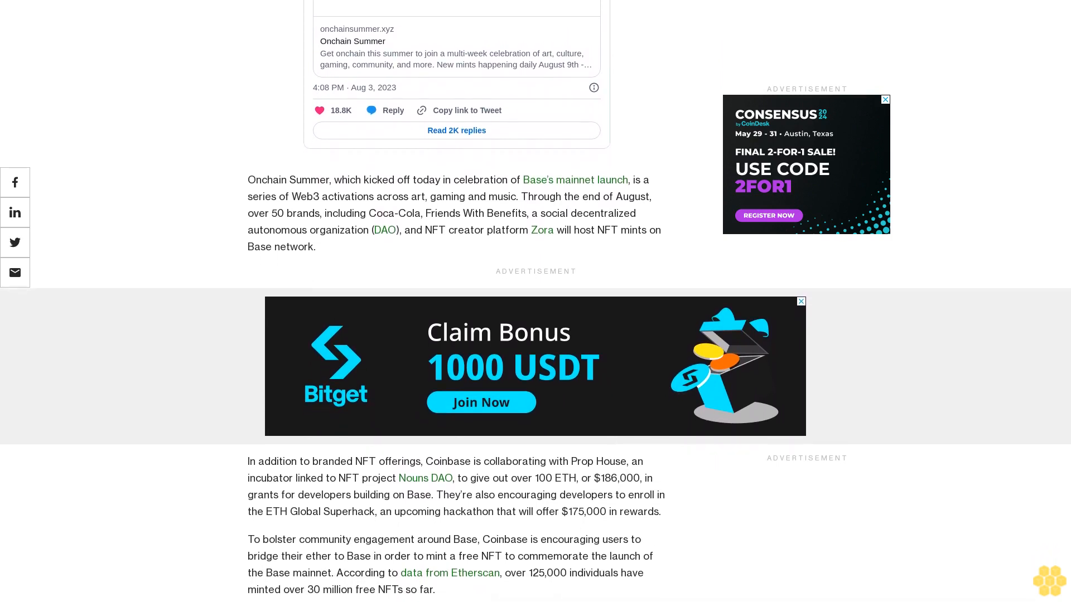
scroll("down", 3)
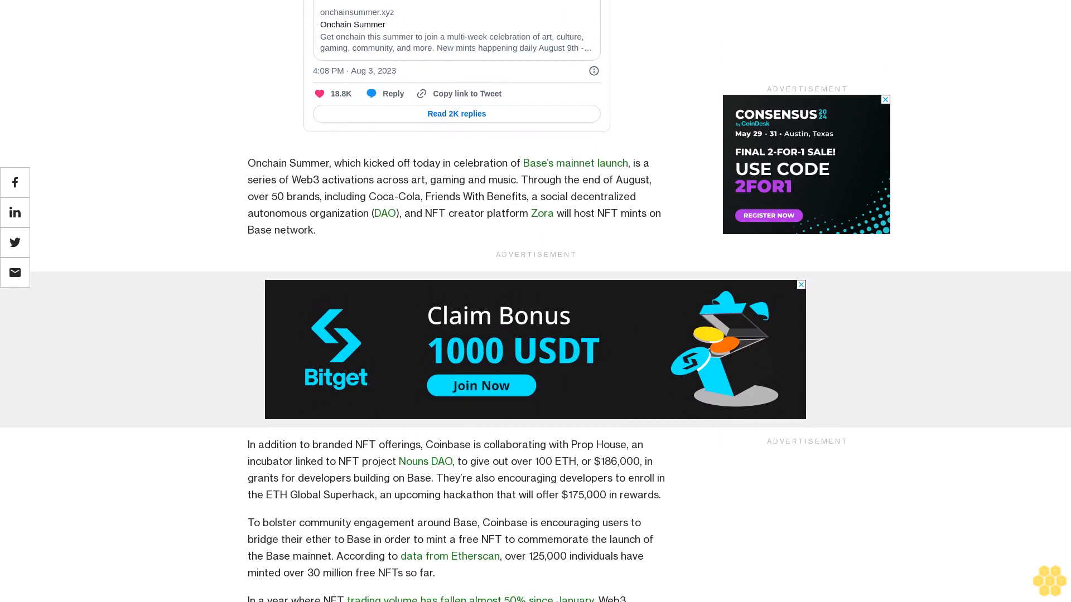
scroll("down", 3)
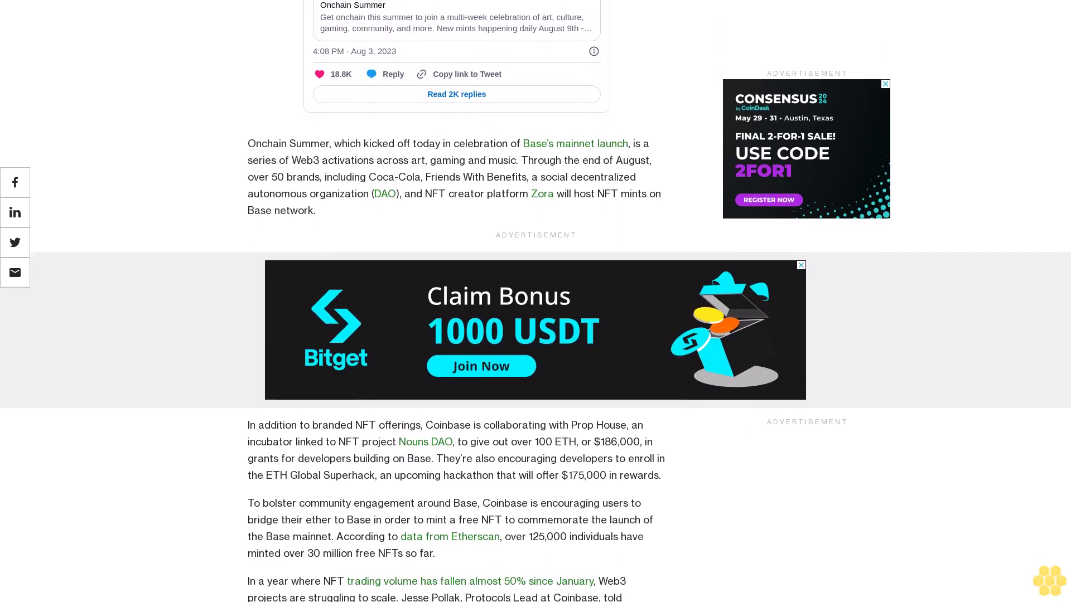
scroll("down", 3)
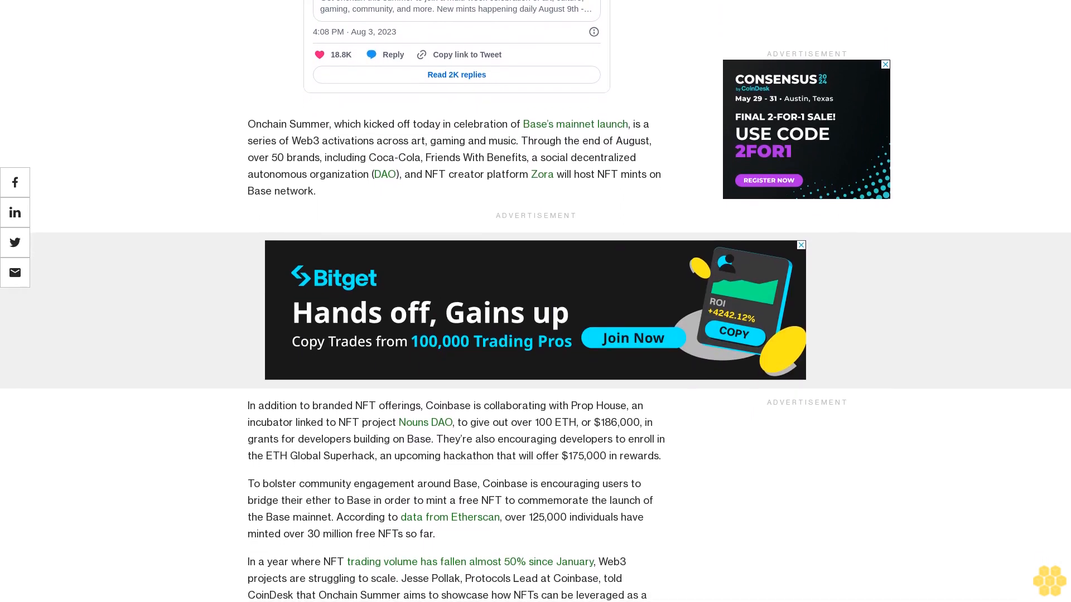
scroll("down", 3)
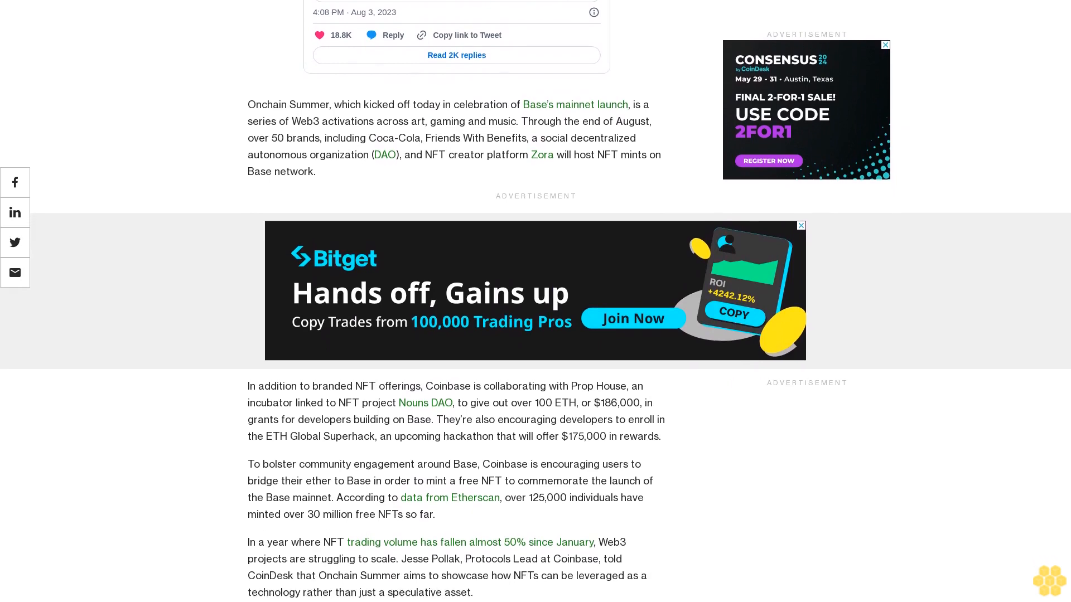
scroll("down", 3)
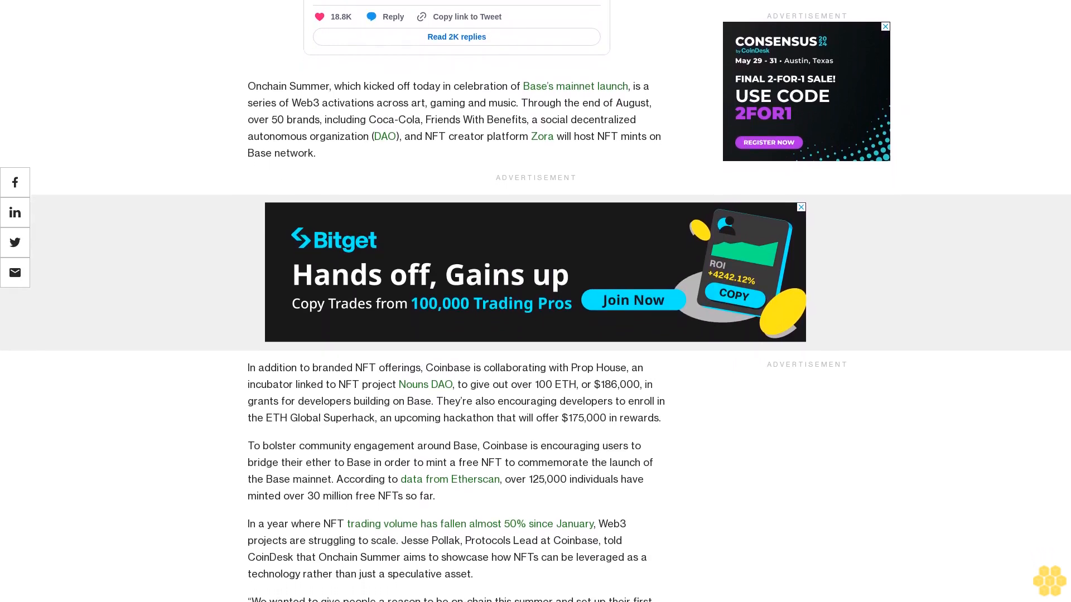
scroll("down", 3)
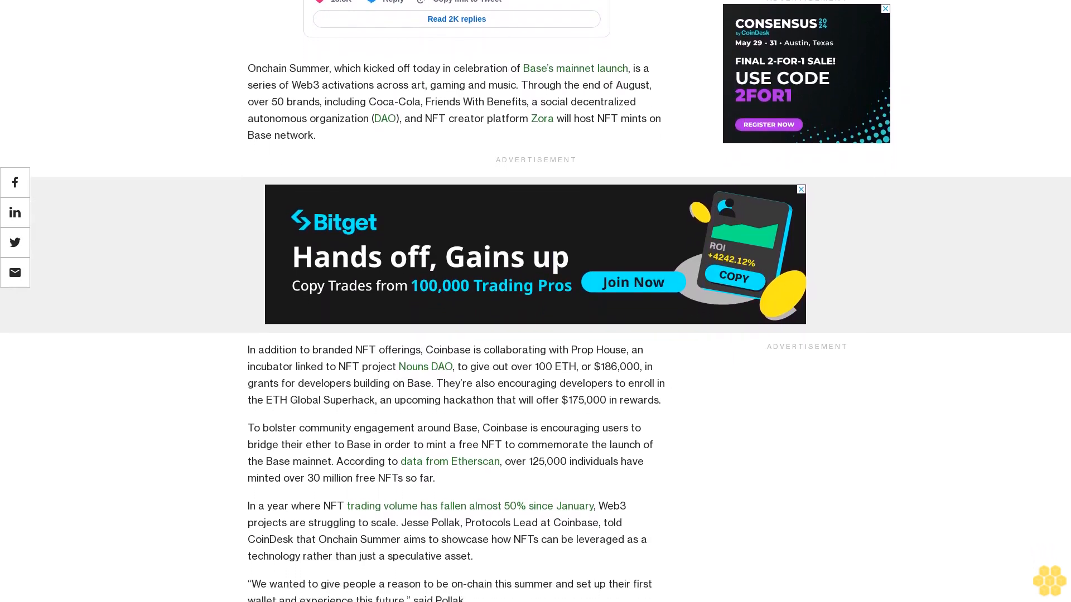
scroll("down", 3)
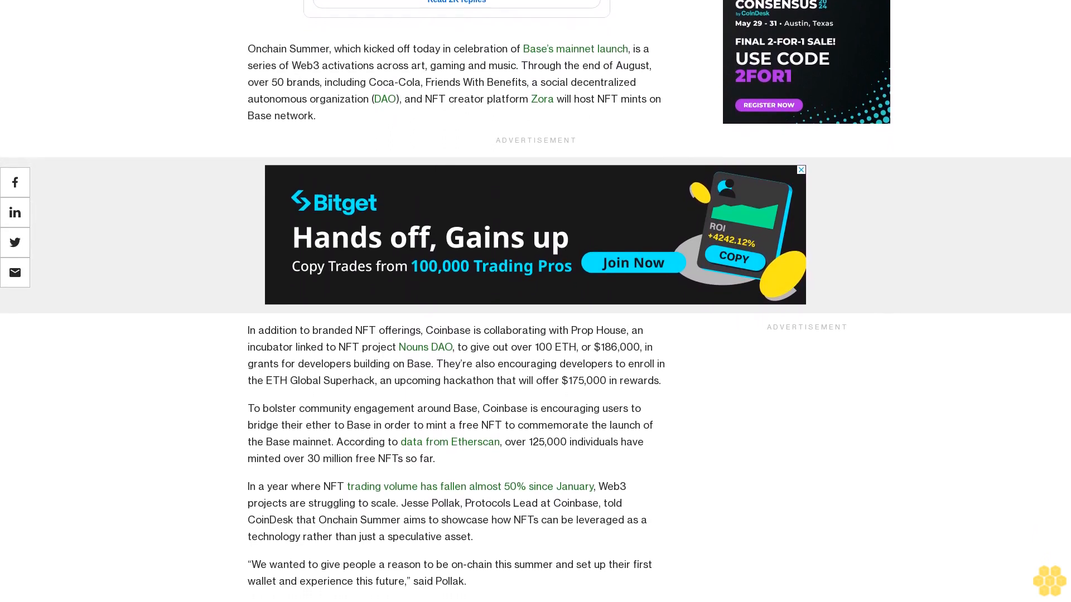
scroll("down", 3)
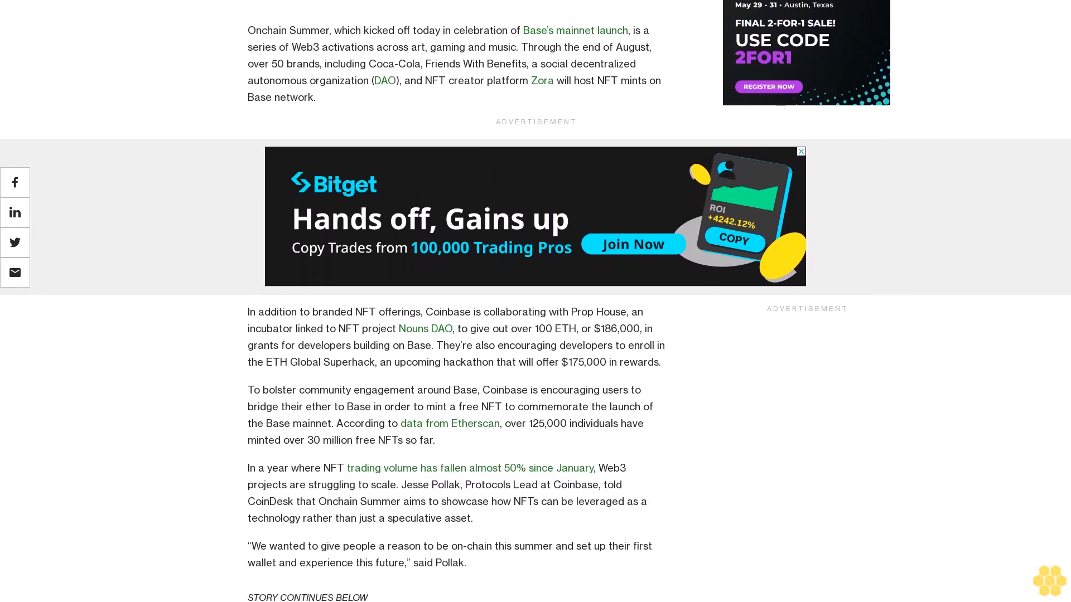
scroll("down", 3)
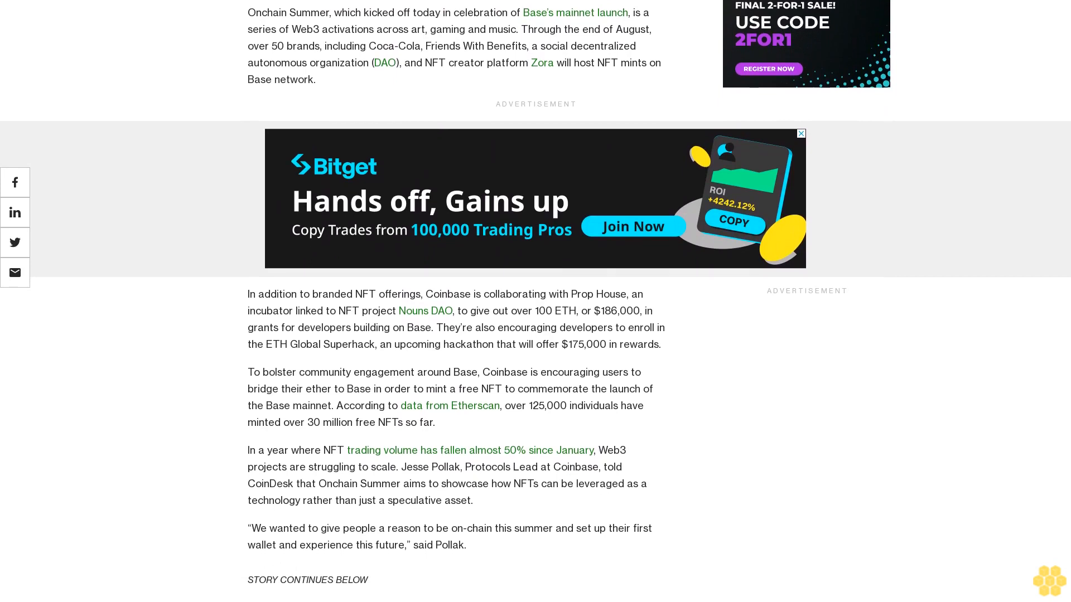
scroll("down", 3)
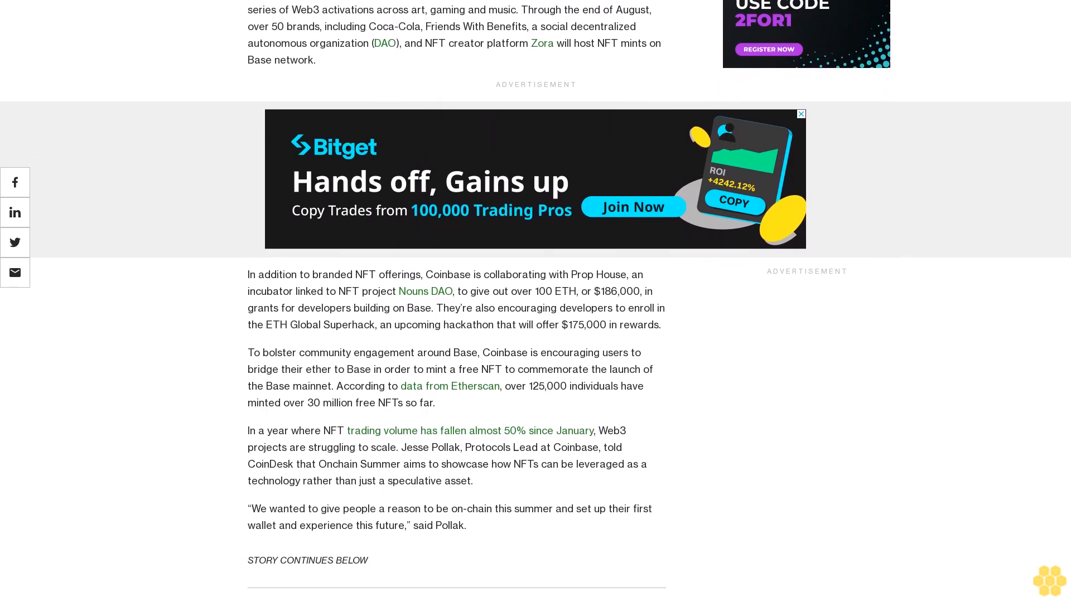
scroll("down", 3)
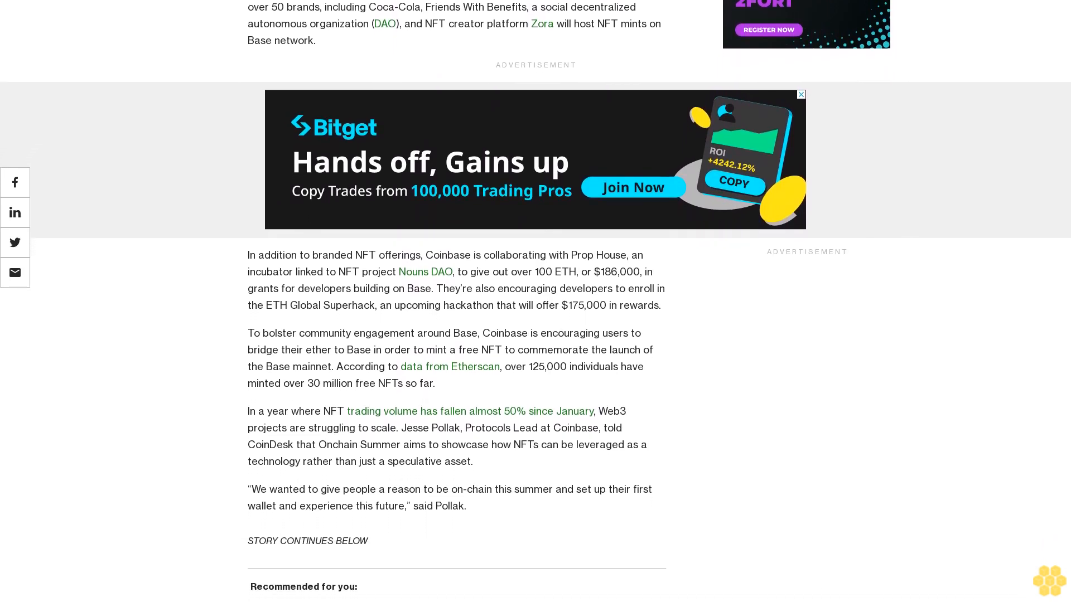
scroll("down", 3)
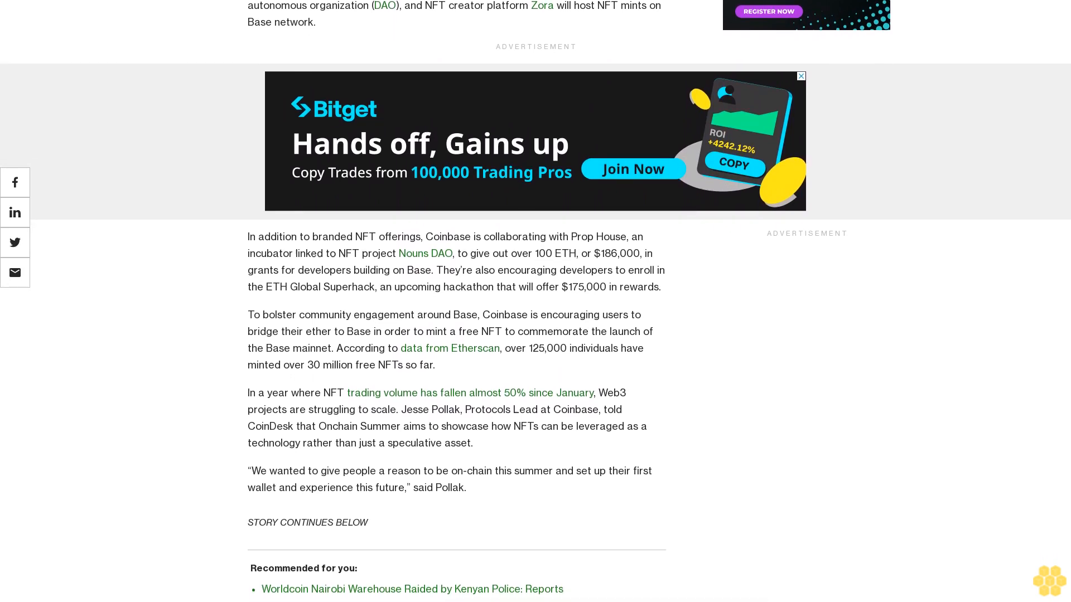
scroll("down", 3)
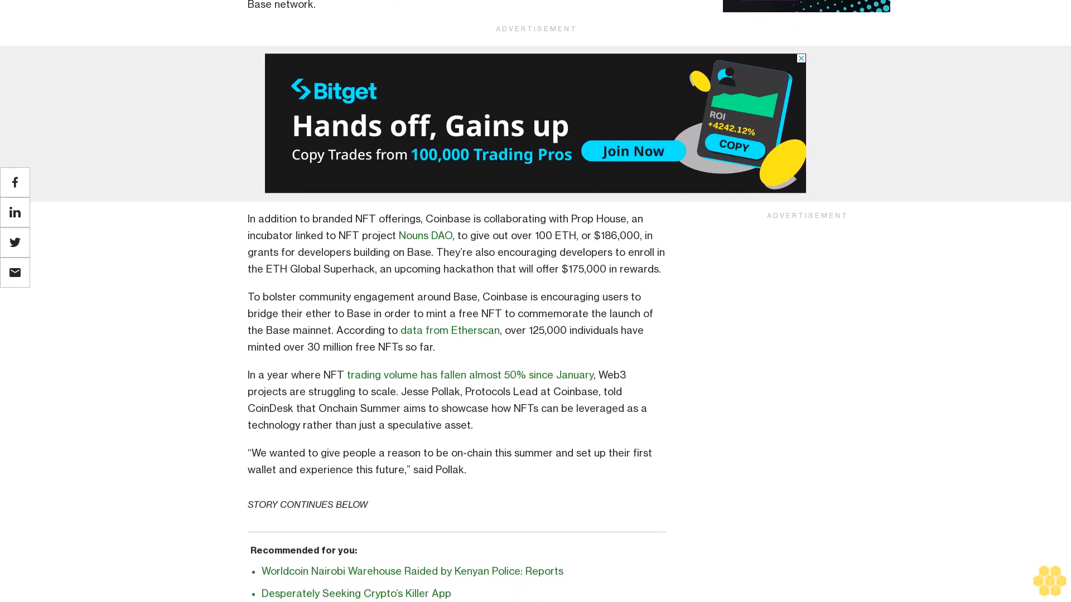
scroll("down", 3)
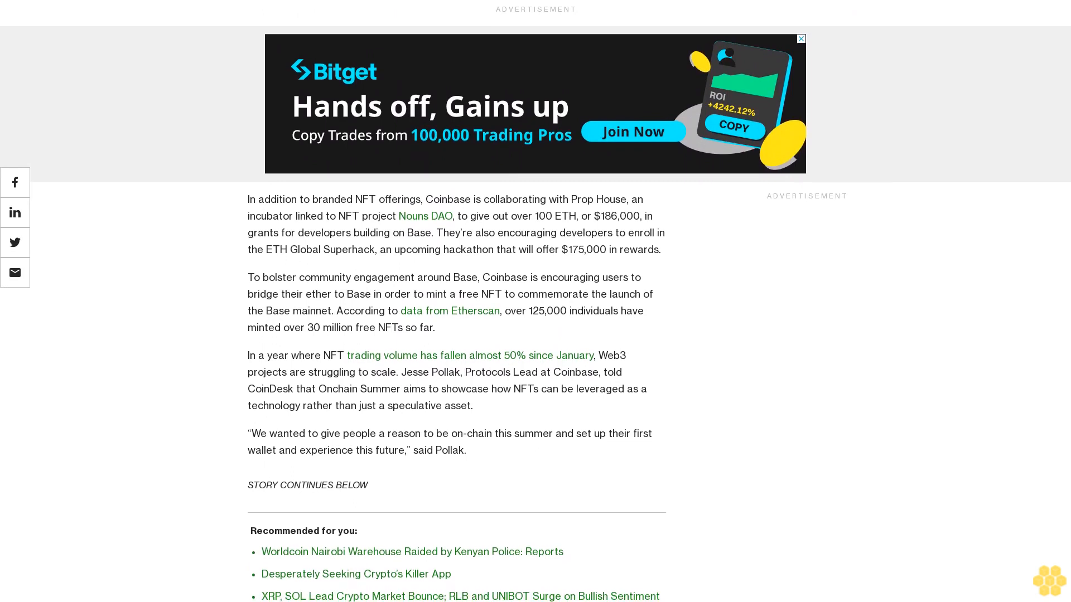
scroll("down", 3)
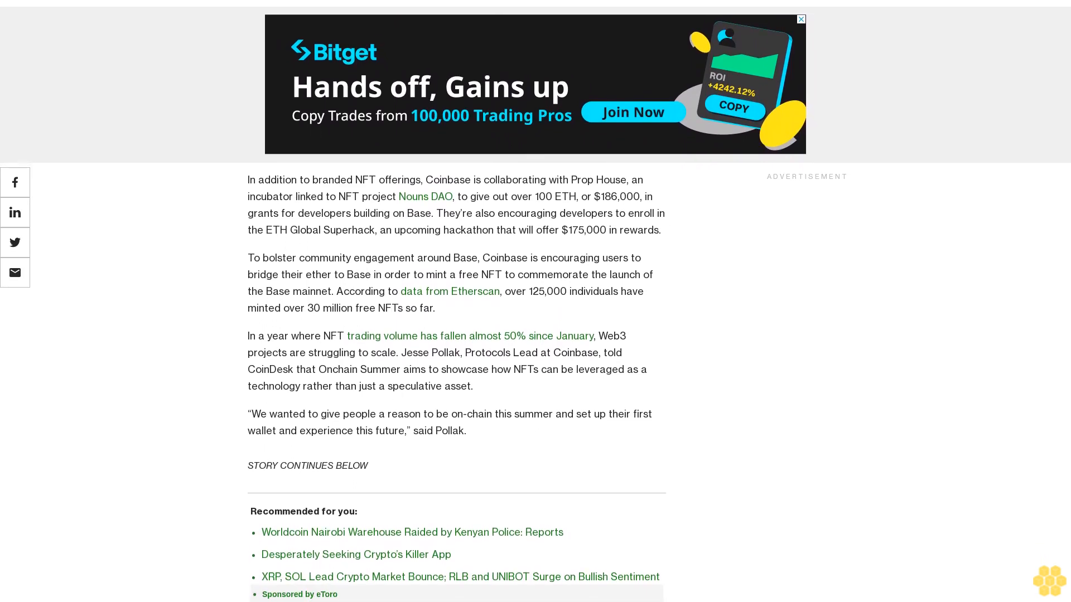
scroll("down", 3)
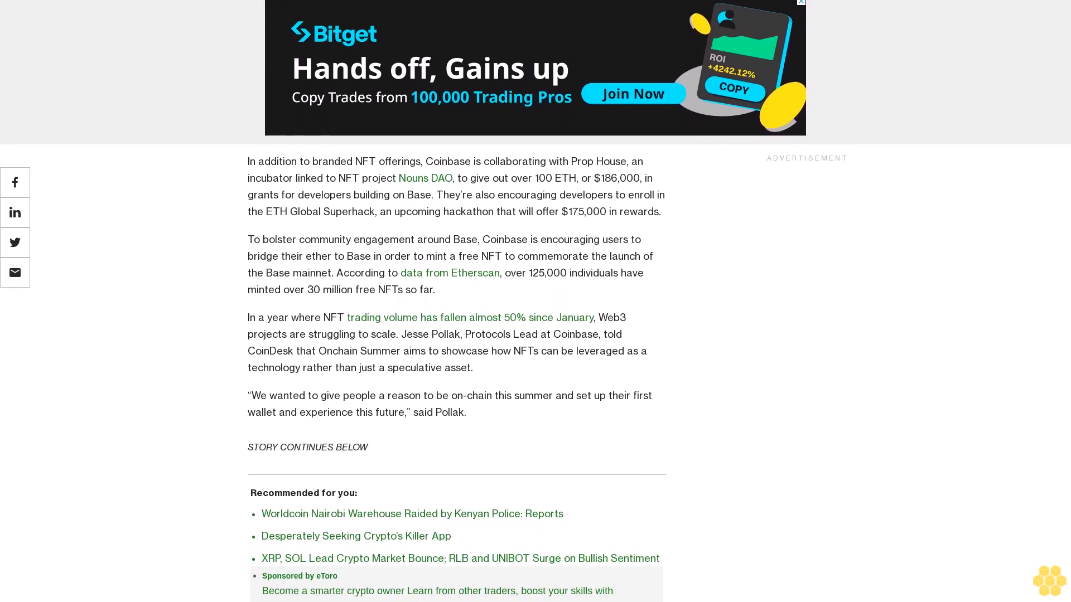
scroll("down", 3)
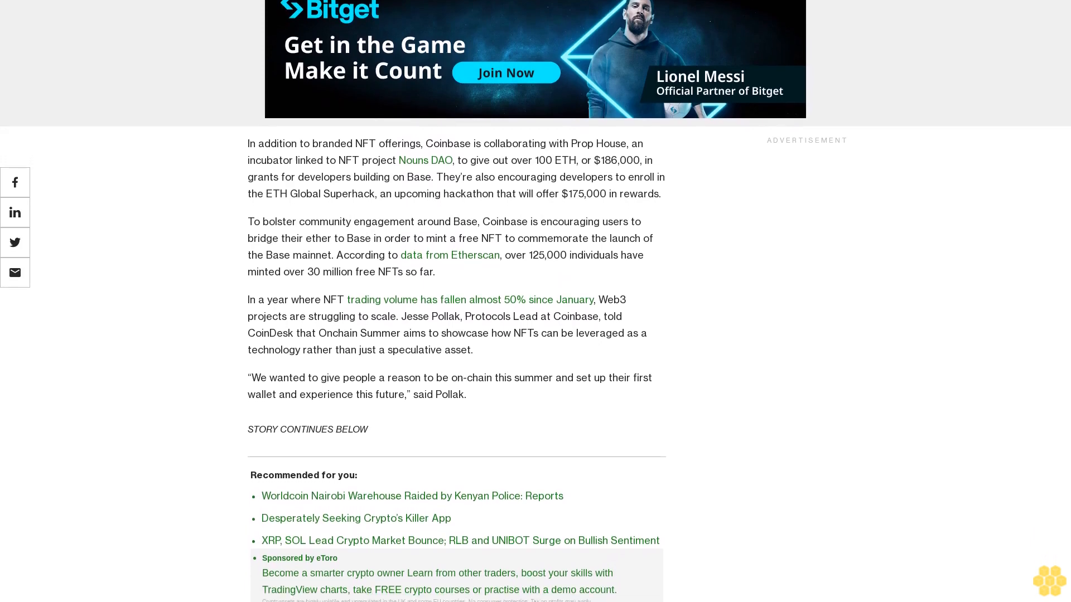
scroll("down", 3)
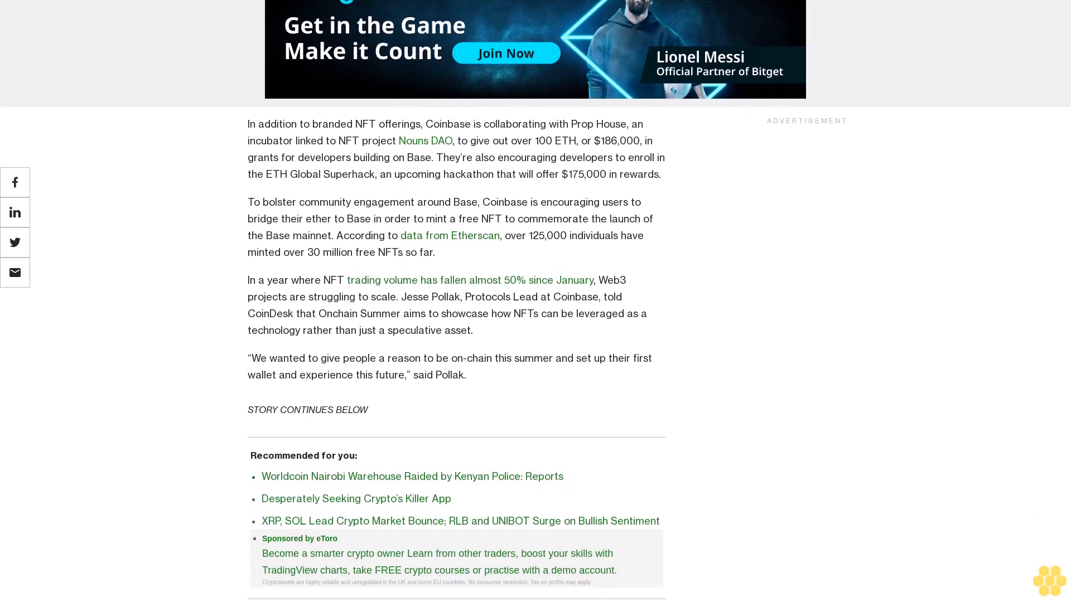
scroll("down", 3)
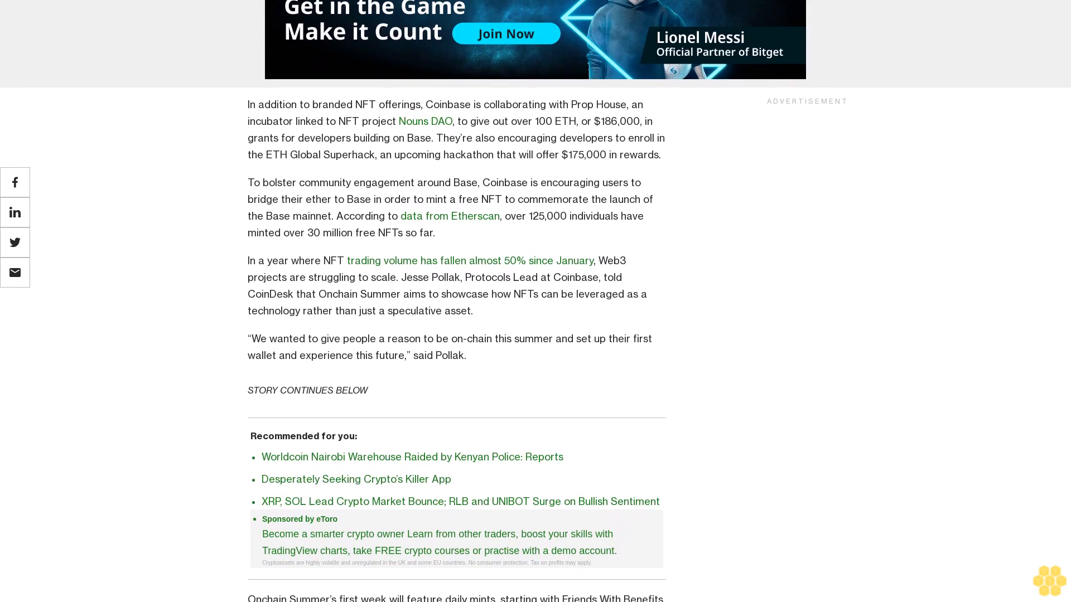
scroll("down", 3)
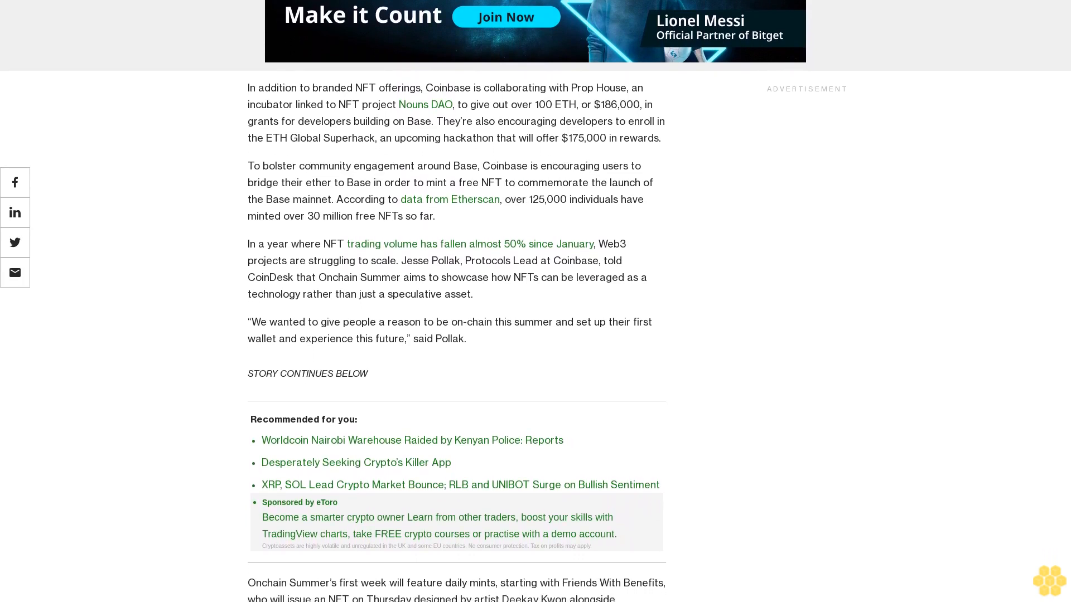
scroll("down", 3)
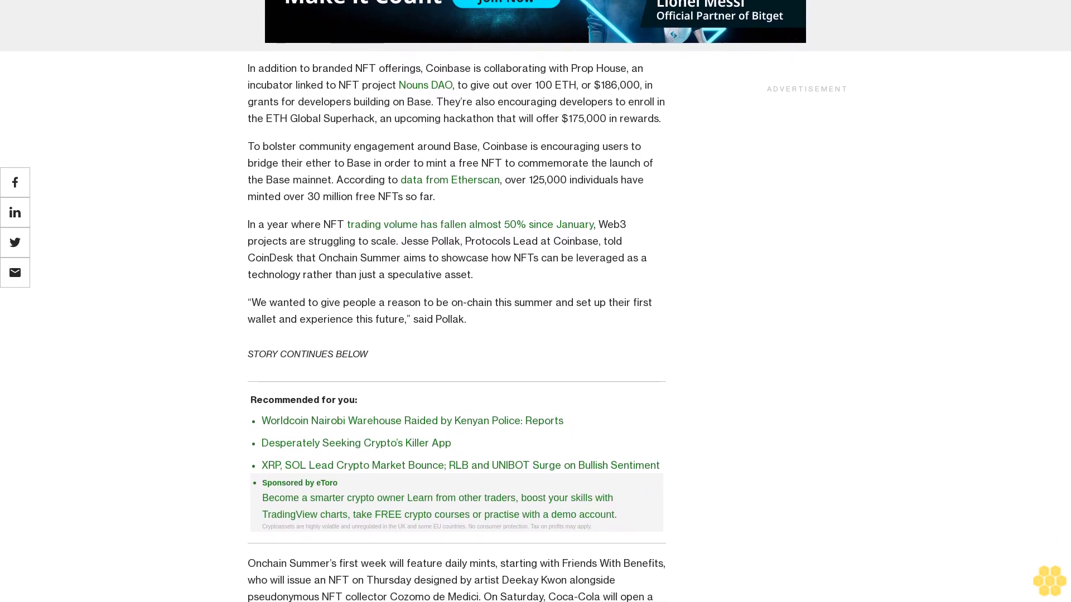
scroll("down", 3)
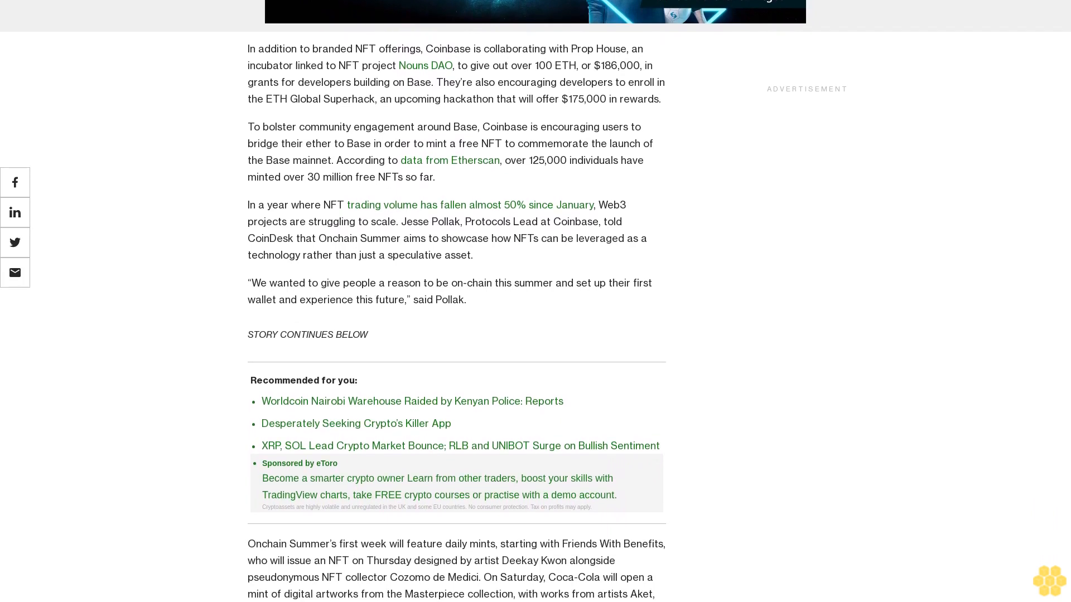
scroll("down", 3)
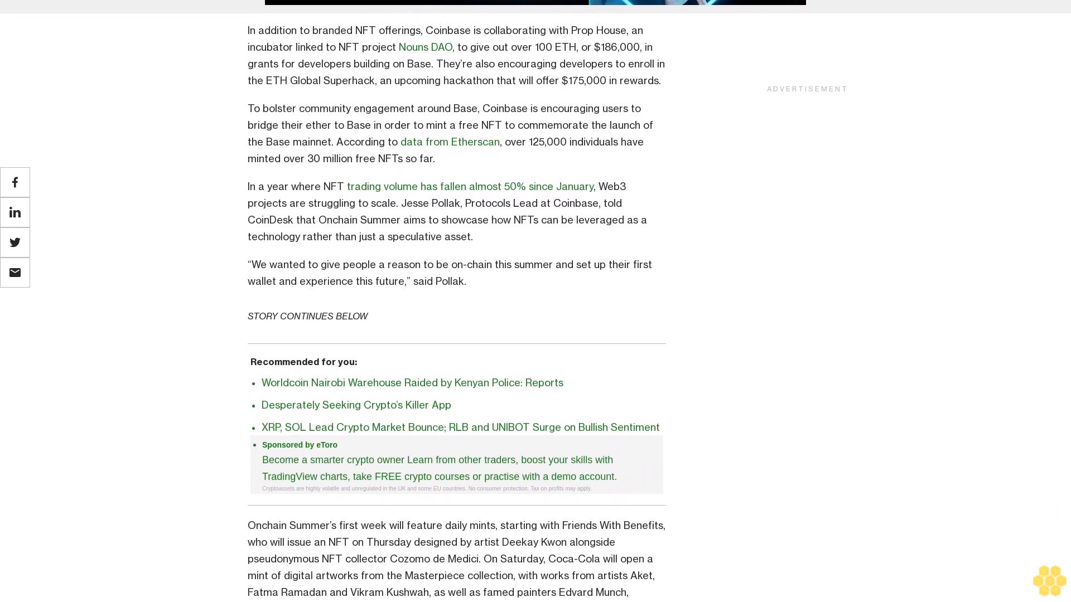
scroll("down", 3)
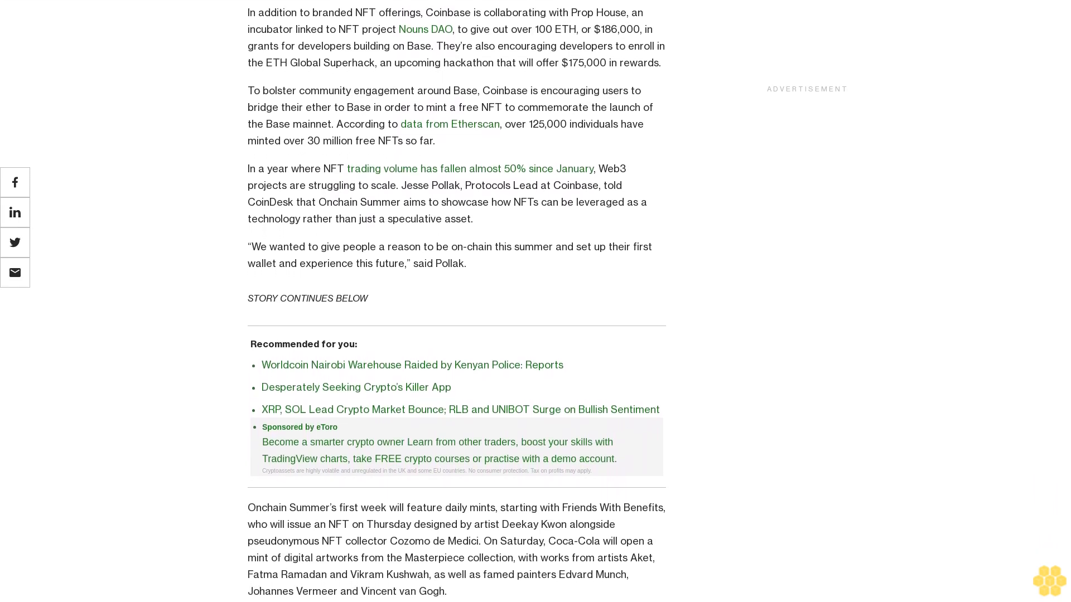
scroll("down", 3)
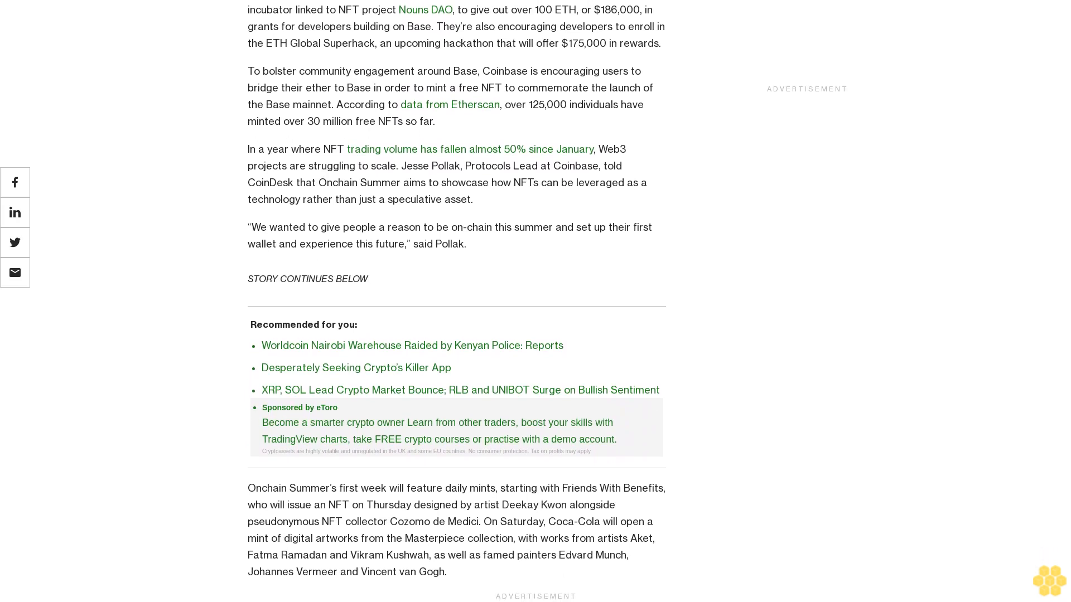
scroll("down", 3)
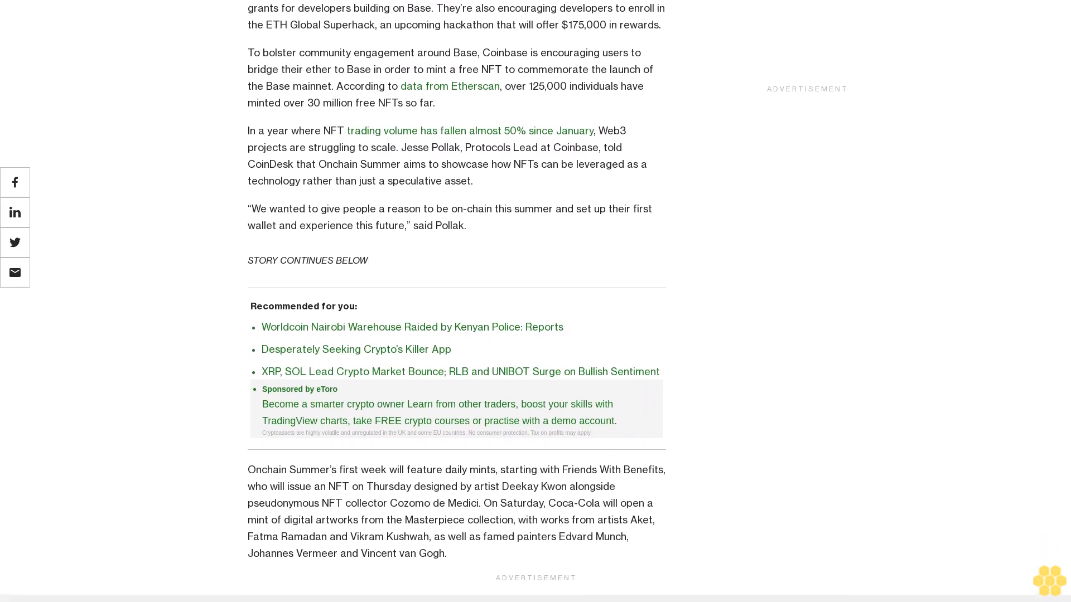
scroll("down", 3)
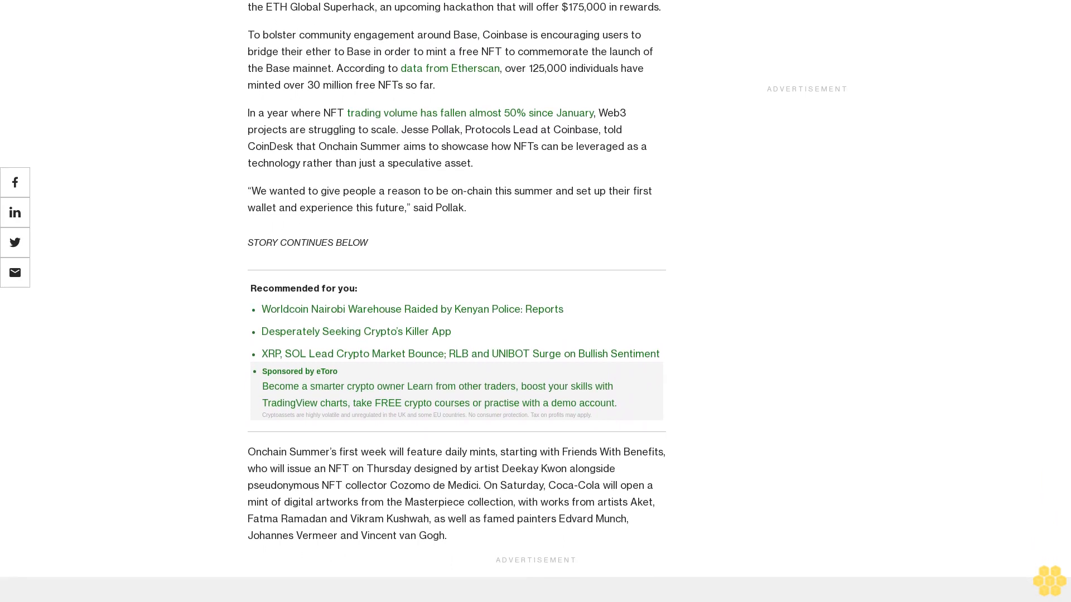
scroll("down", 3)
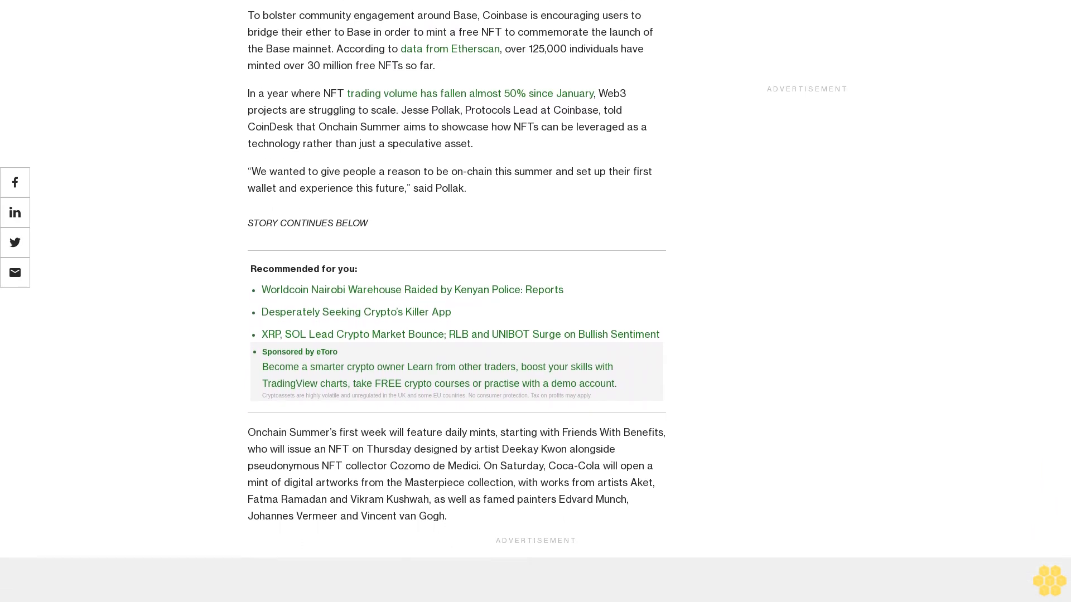
scroll("down", 3)
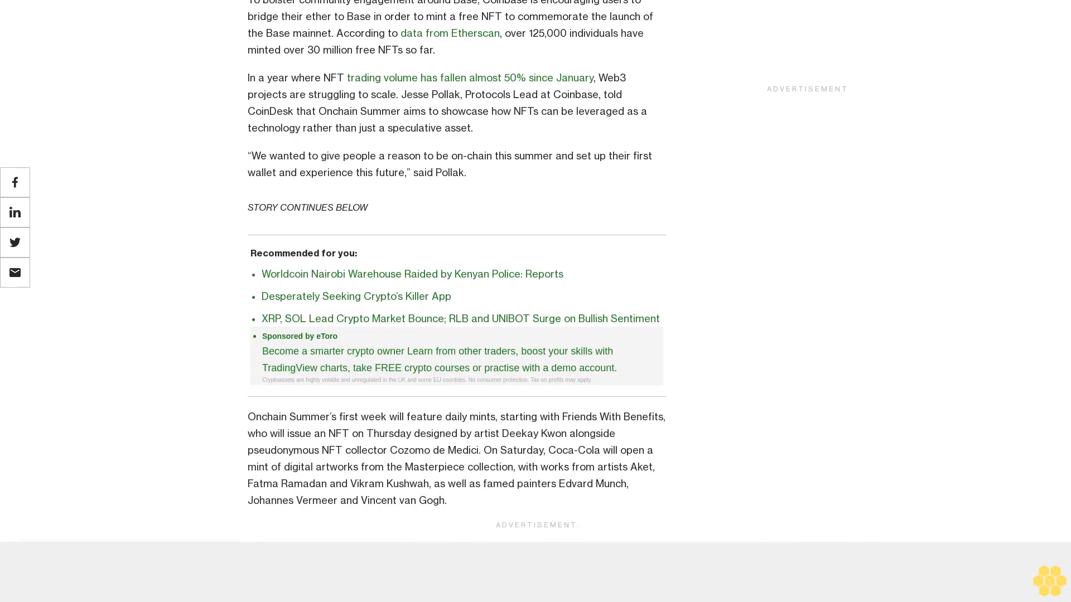
scroll("down", 3)
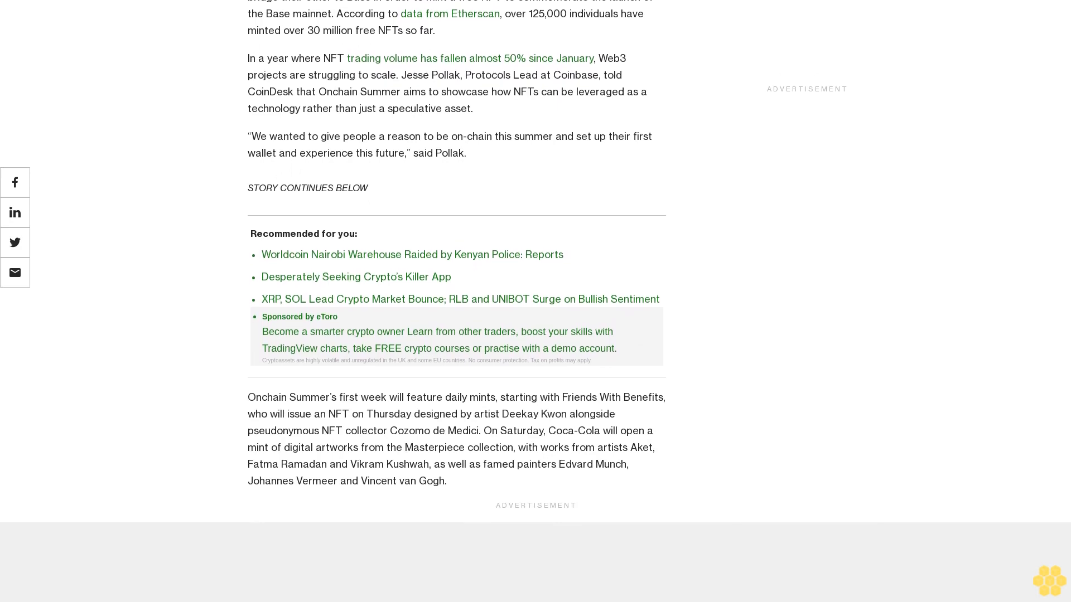